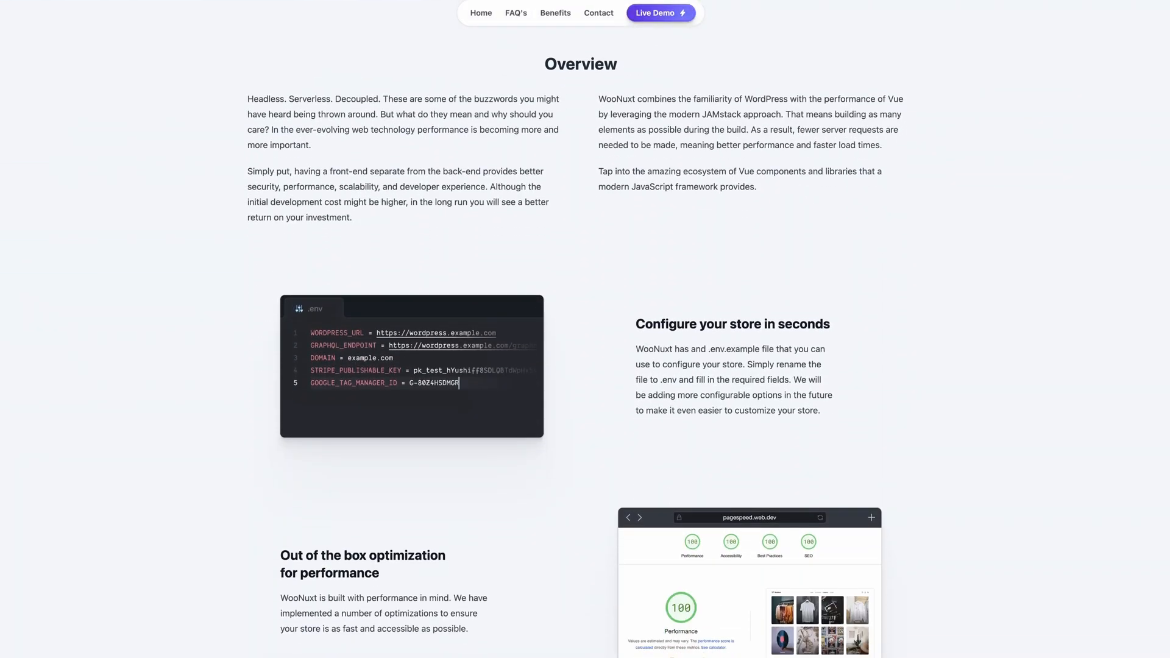
# Browse the WooNuxt demo catalogue filtered to Clothing and Posters, then return to Cloudways.
pyautogui.scroll(-3)
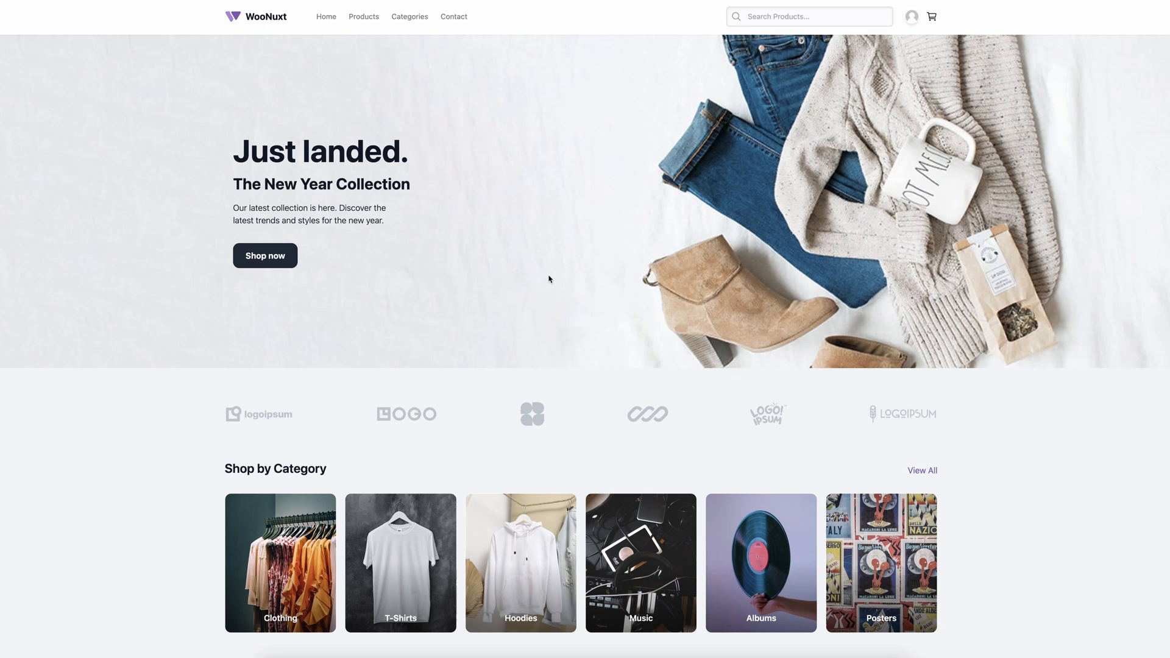
pyautogui.scroll(-3)
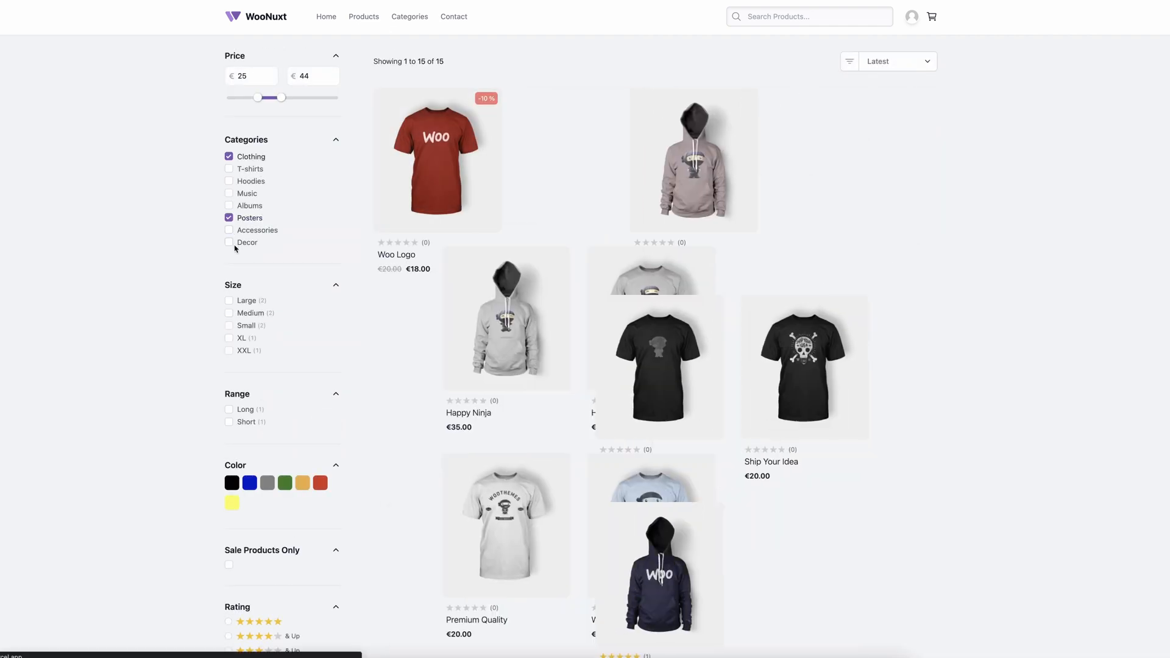
pyautogui.click(201, 21)
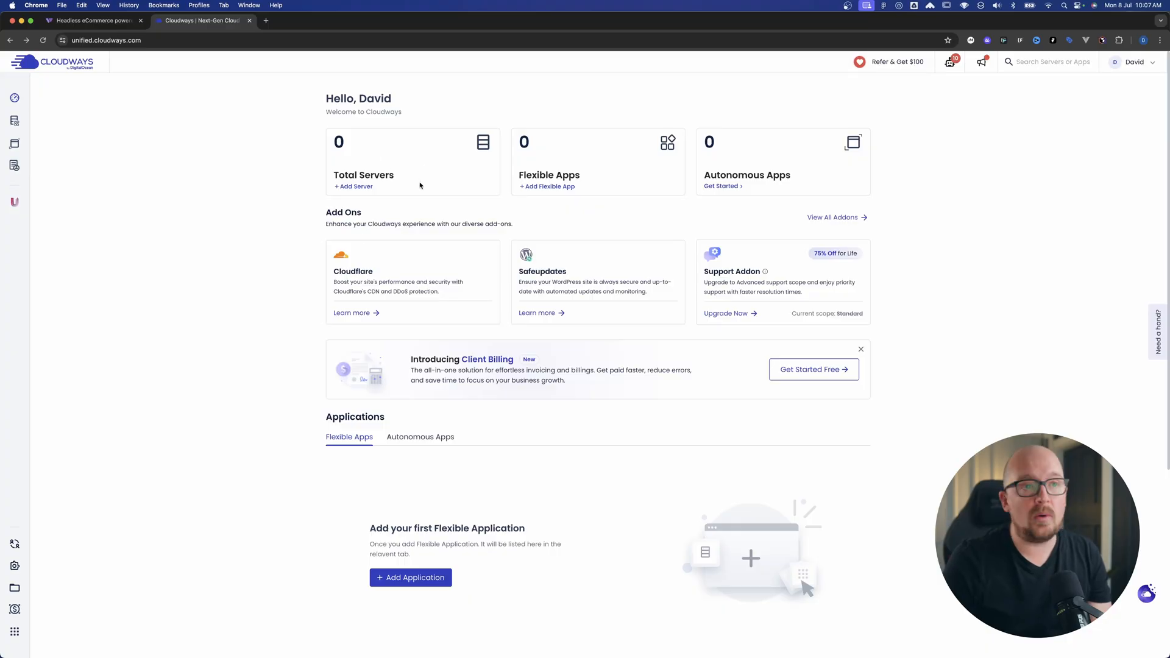
pyautogui.moveTo(401, 179)
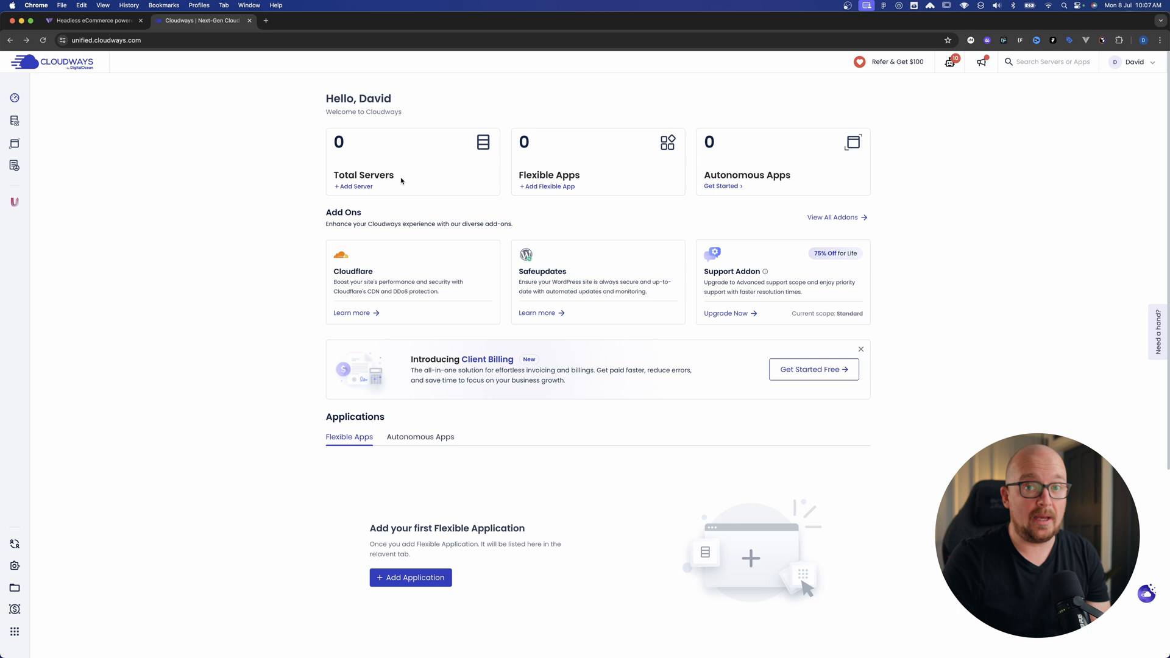
# Start a new server with a WooCommerce with WordPress app named WooNuxt Tutorial.
pyautogui.click(353, 187)
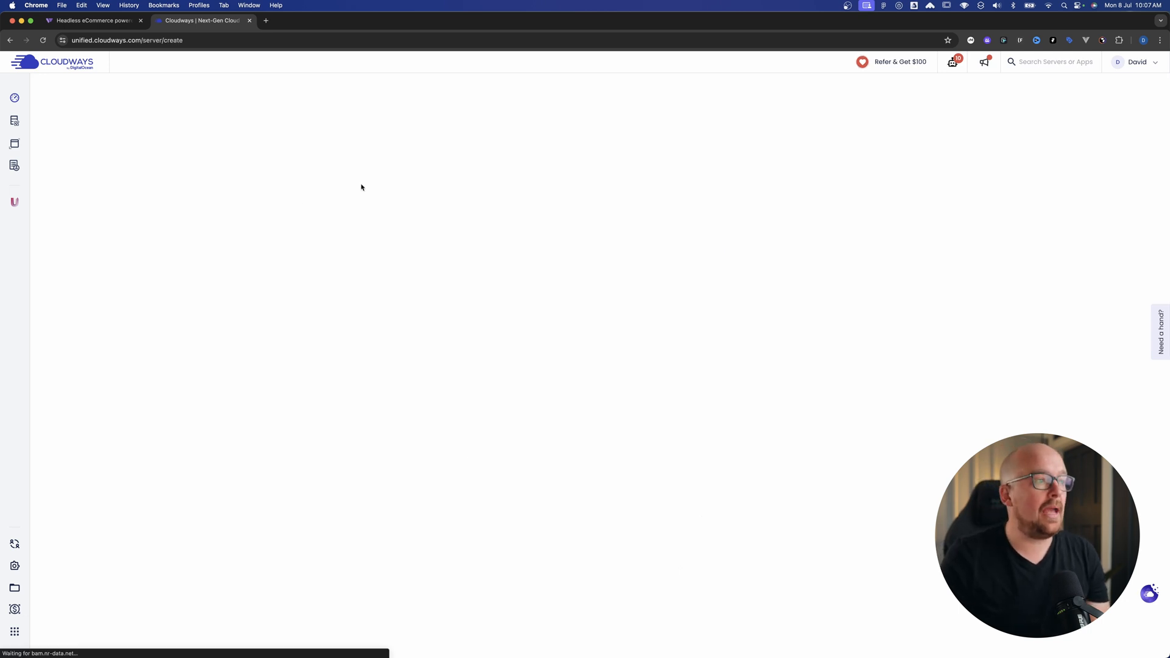
pyautogui.click(396, 164)
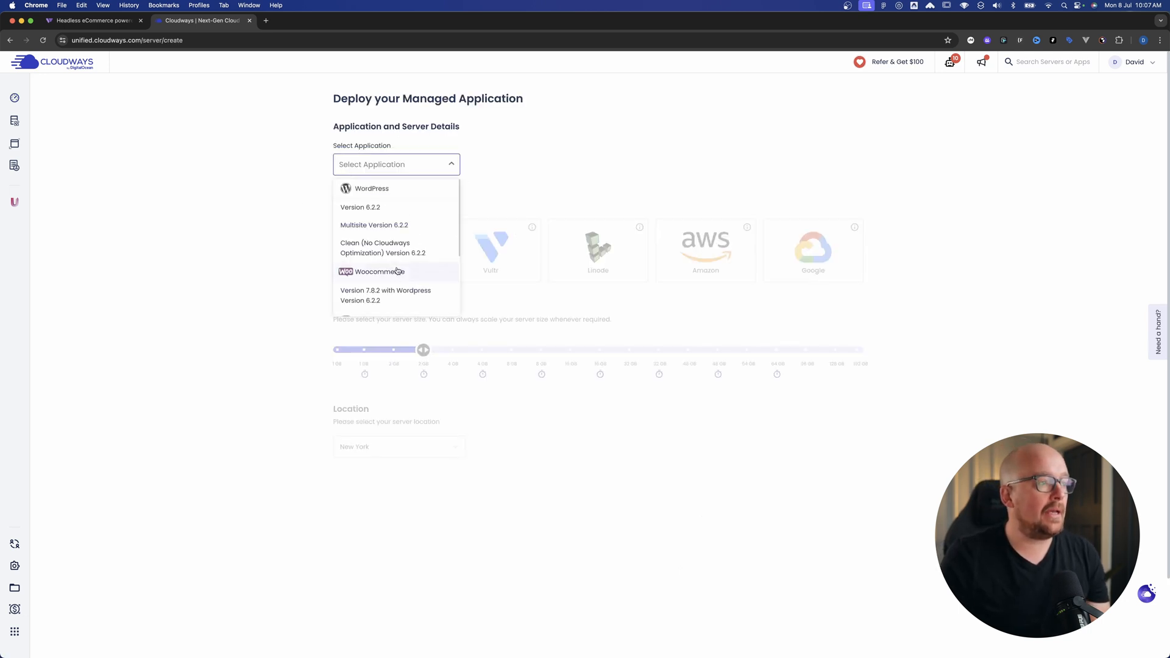
pyautogui.click(381, 270)
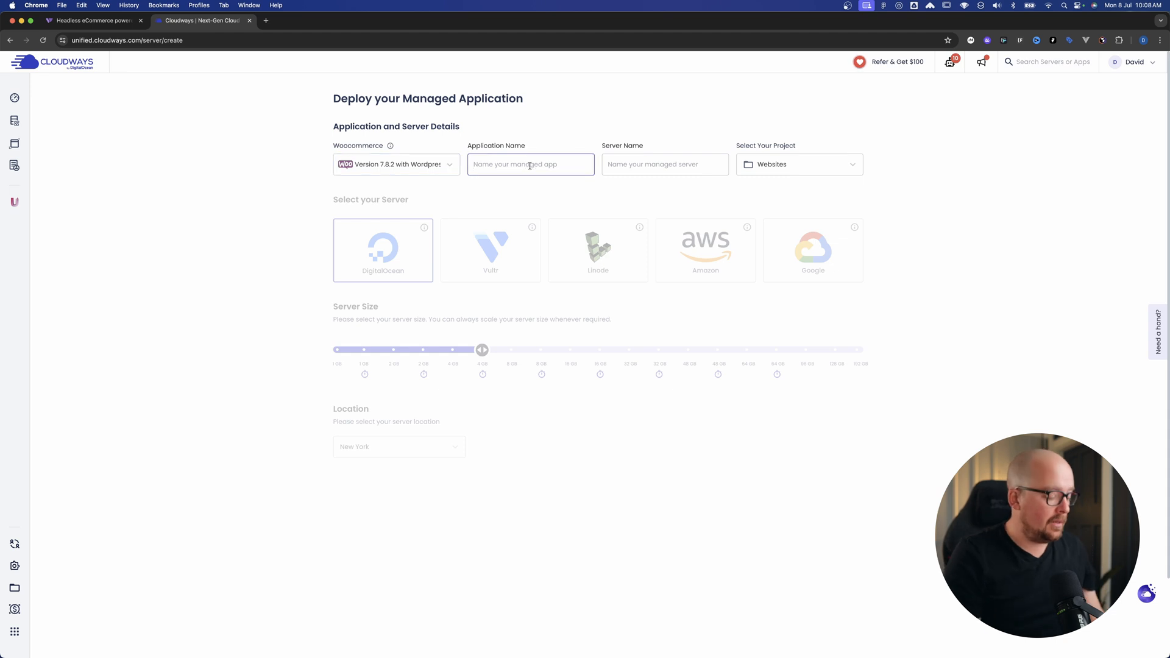
pyautogui.write('WooNuxt Tutorial')
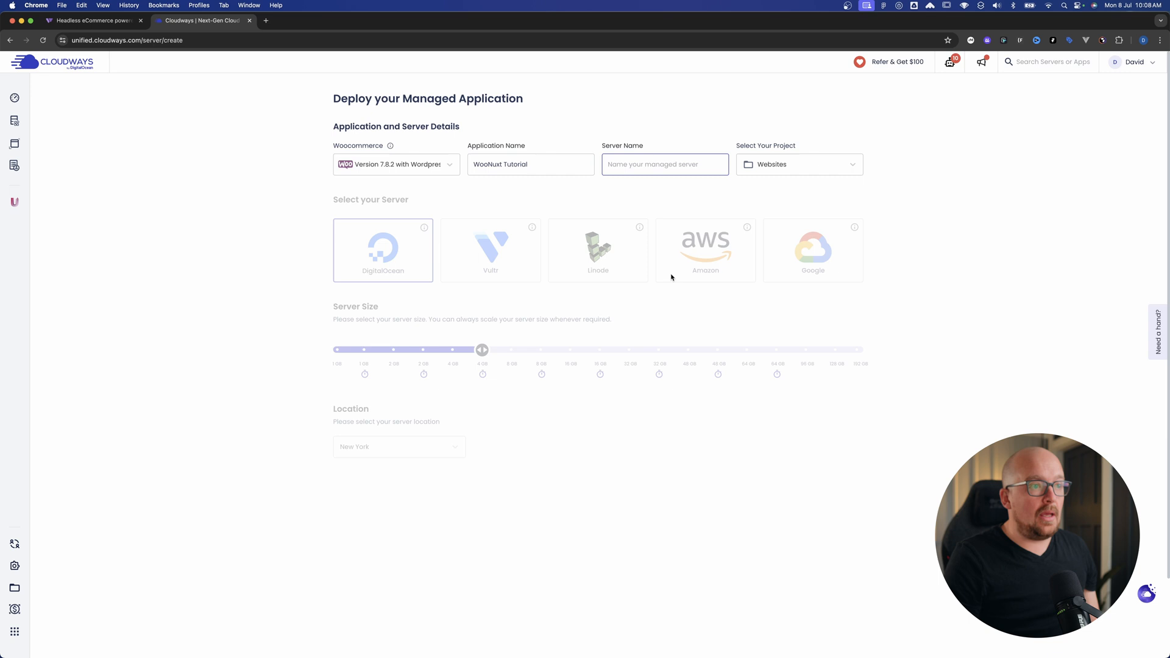
pyautogui.click(663, 164)
pyautogui.write('AlternateTest')
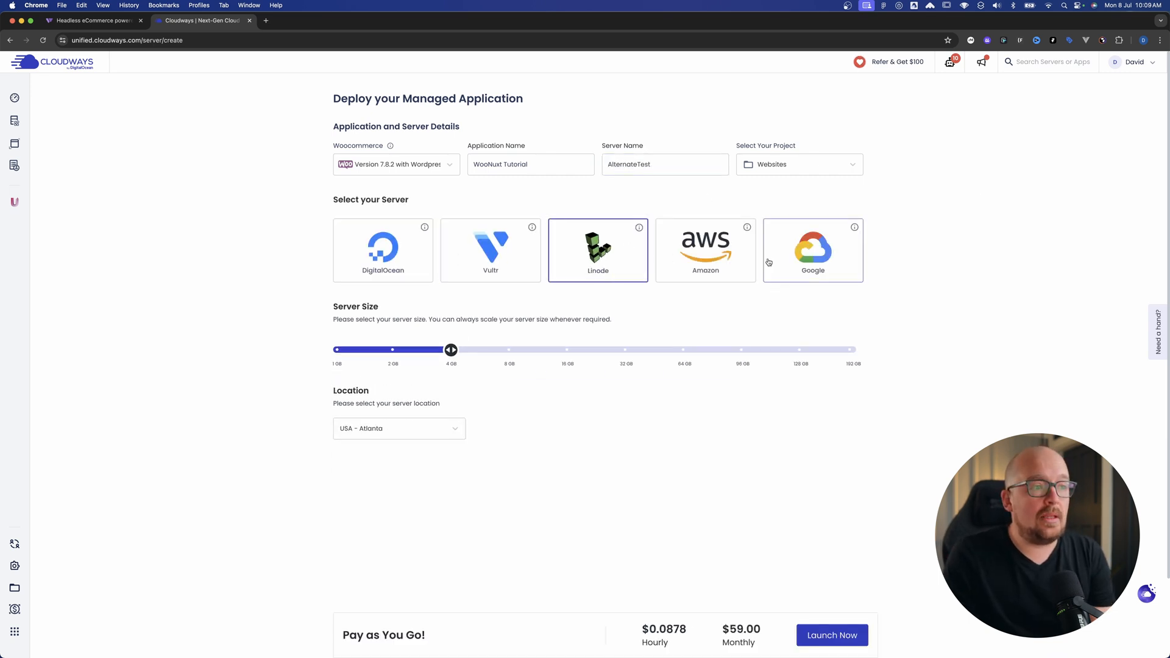
# Host it on DigitalOcean at 1 GB in Sydney and launch the server.
pyautogui.click(382, 250)
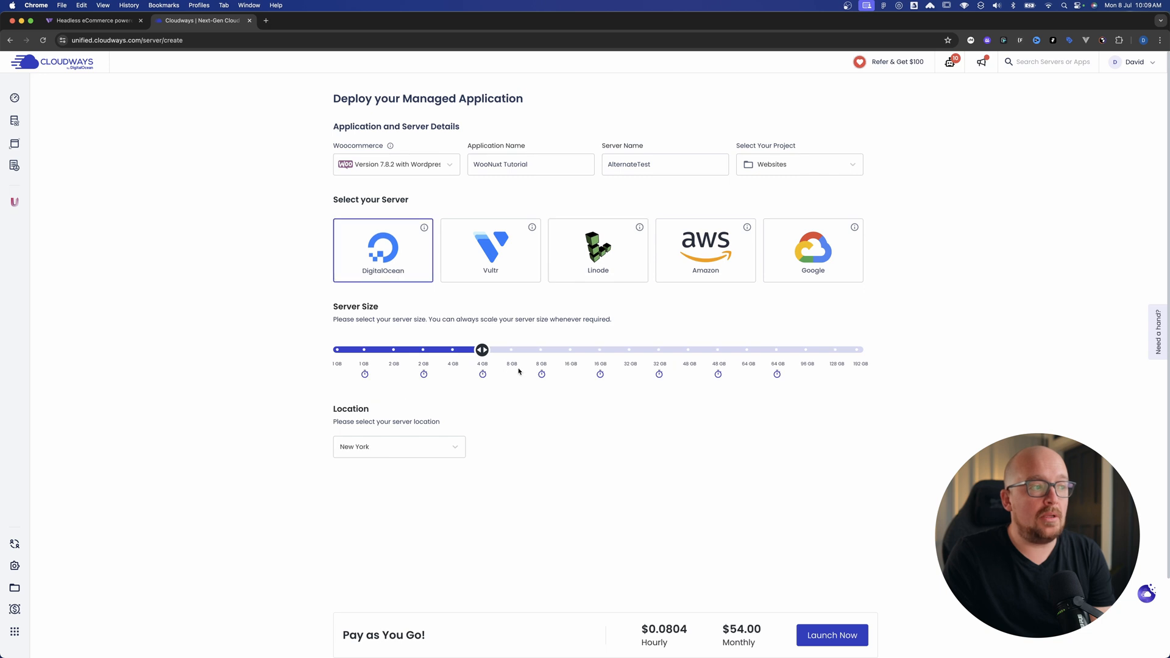
pyautogui.moveTo(500, 422)
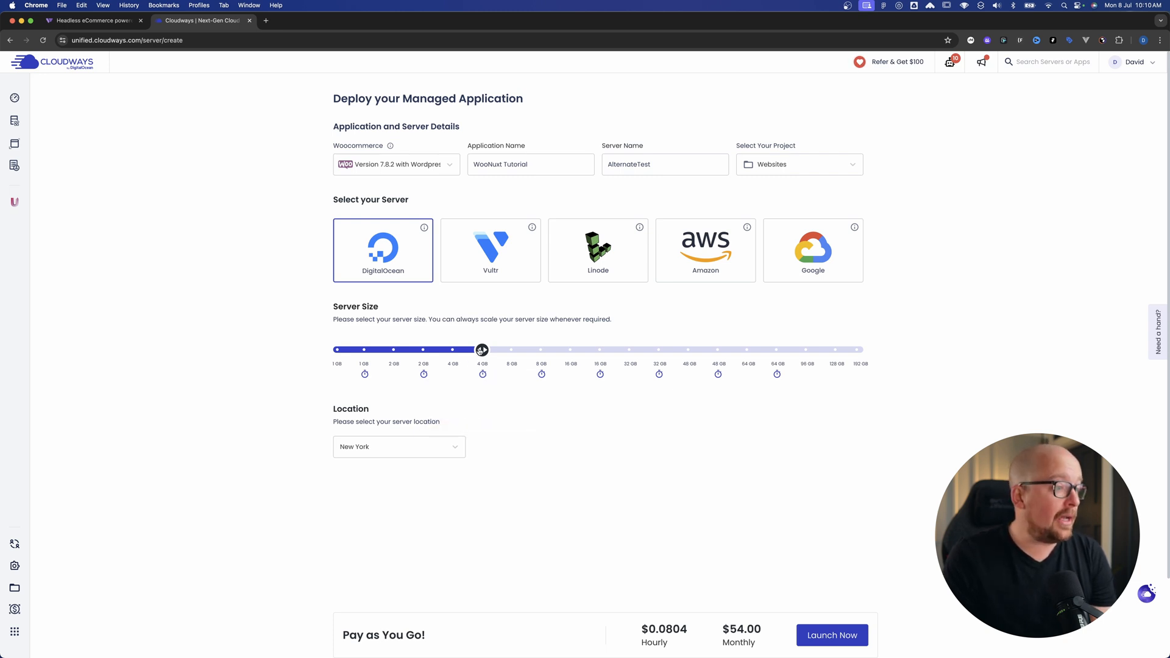
pyautogui.moveTo(482, 350); pyautogui.dragTo(335, 350)
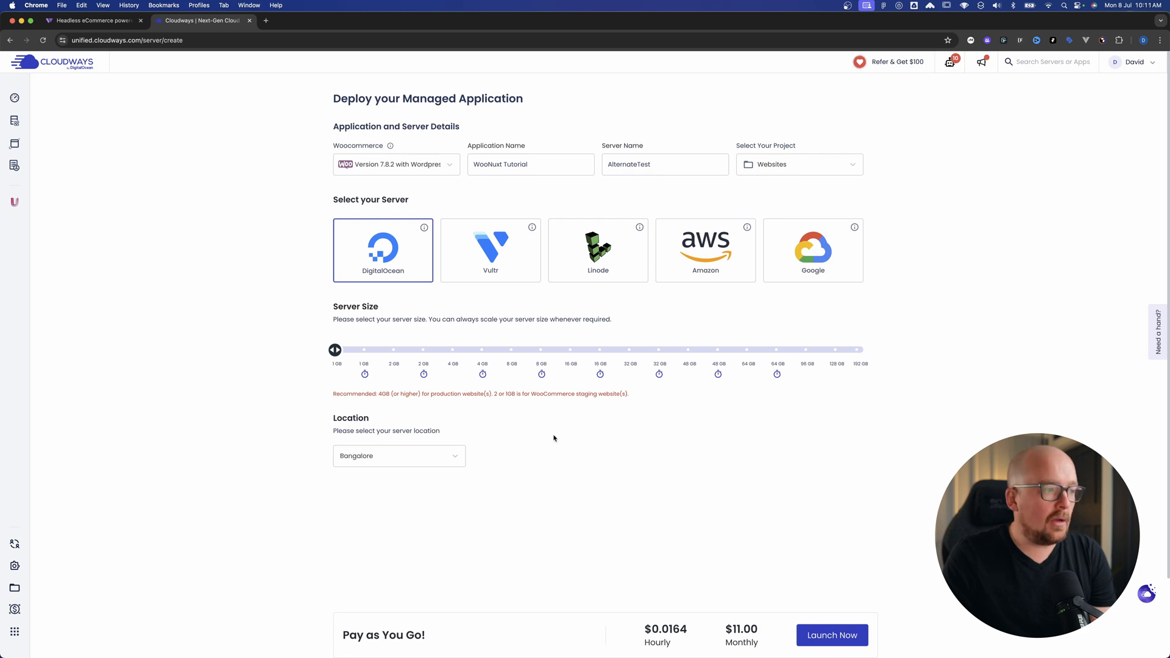
pyautogui.click(398, 456)
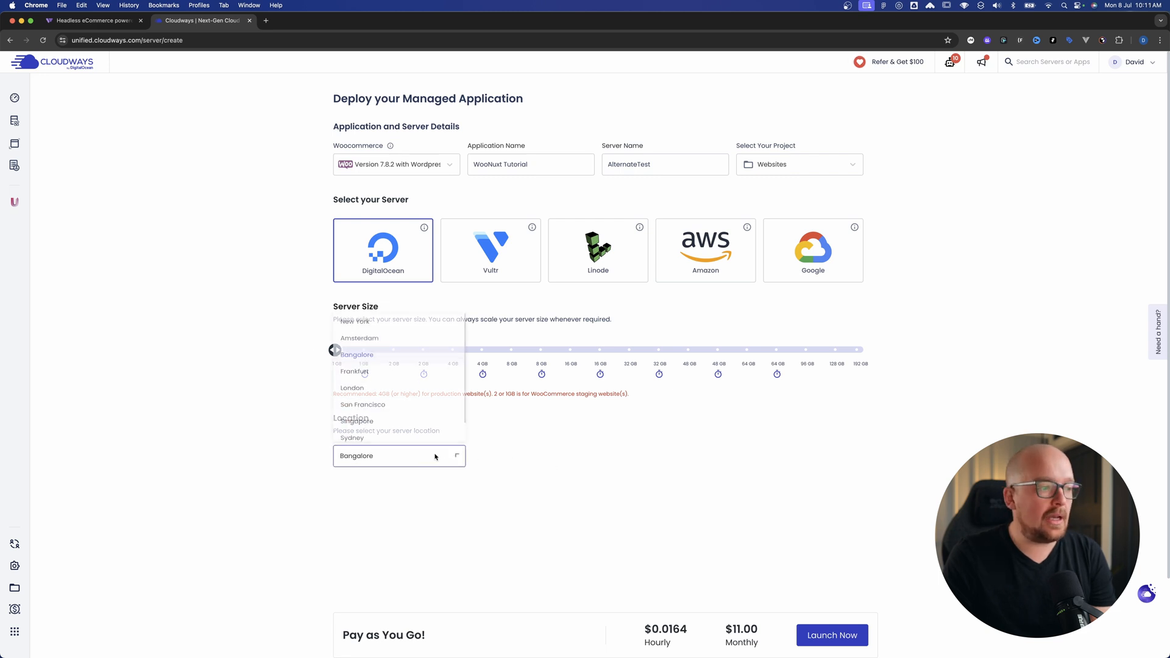
pyautogui.click(351, 438)
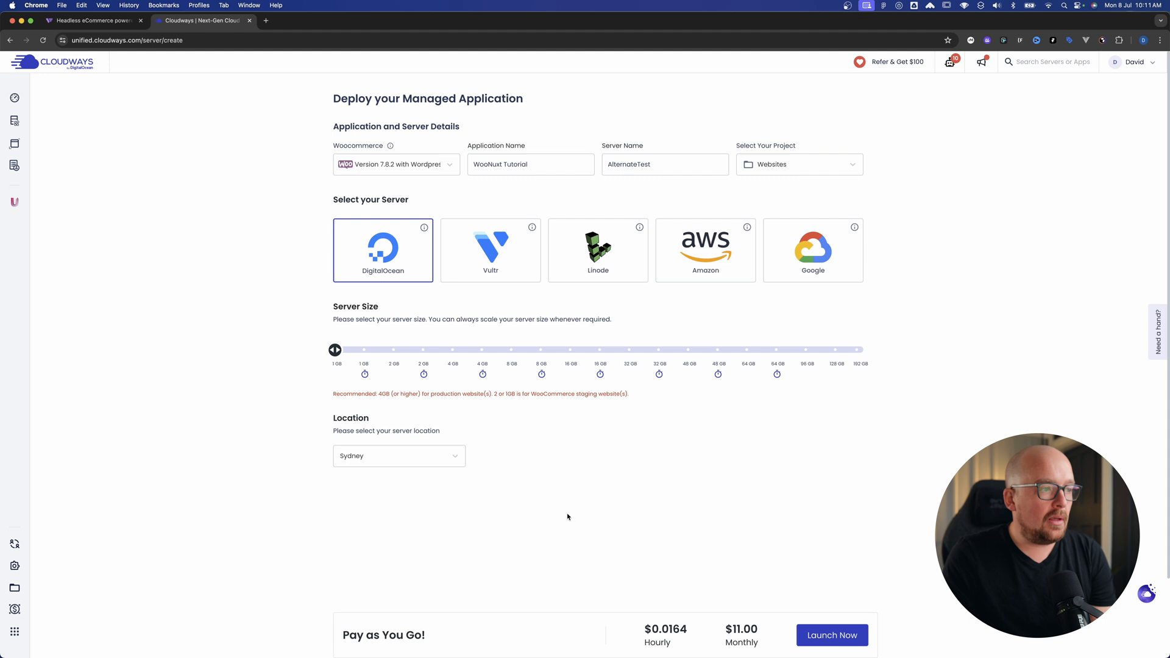
pyautogui.click(831, 635)
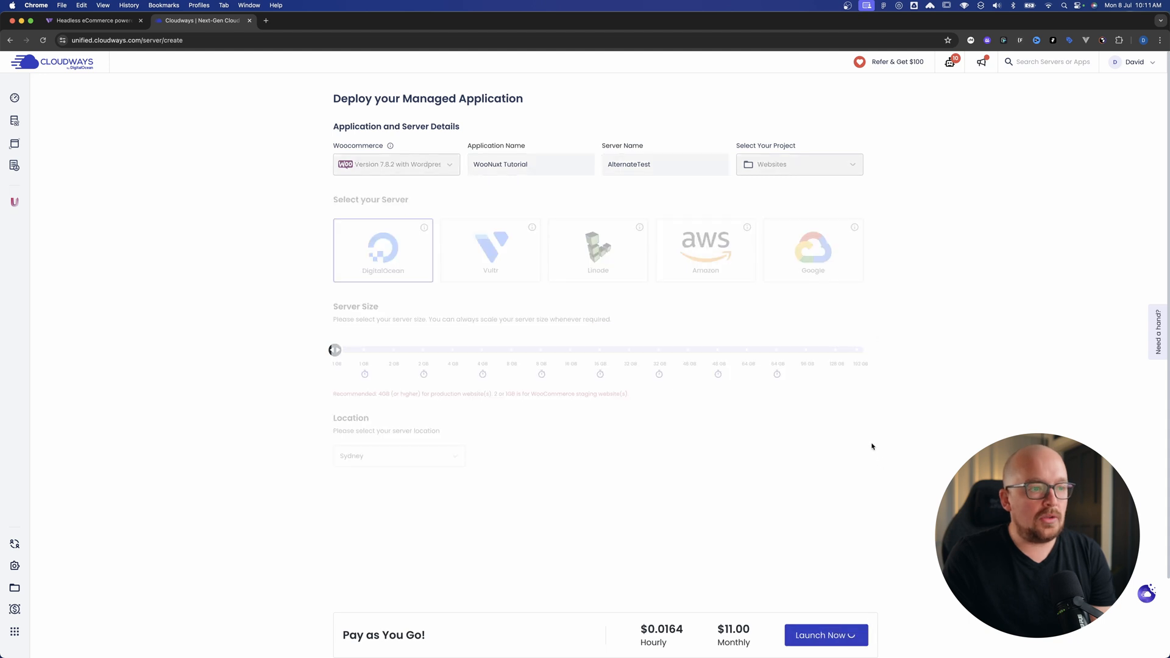
# From the Applications list, open the WooNuxt Tutorial site's WordPress admin.
pyautogui.click(825, 635)
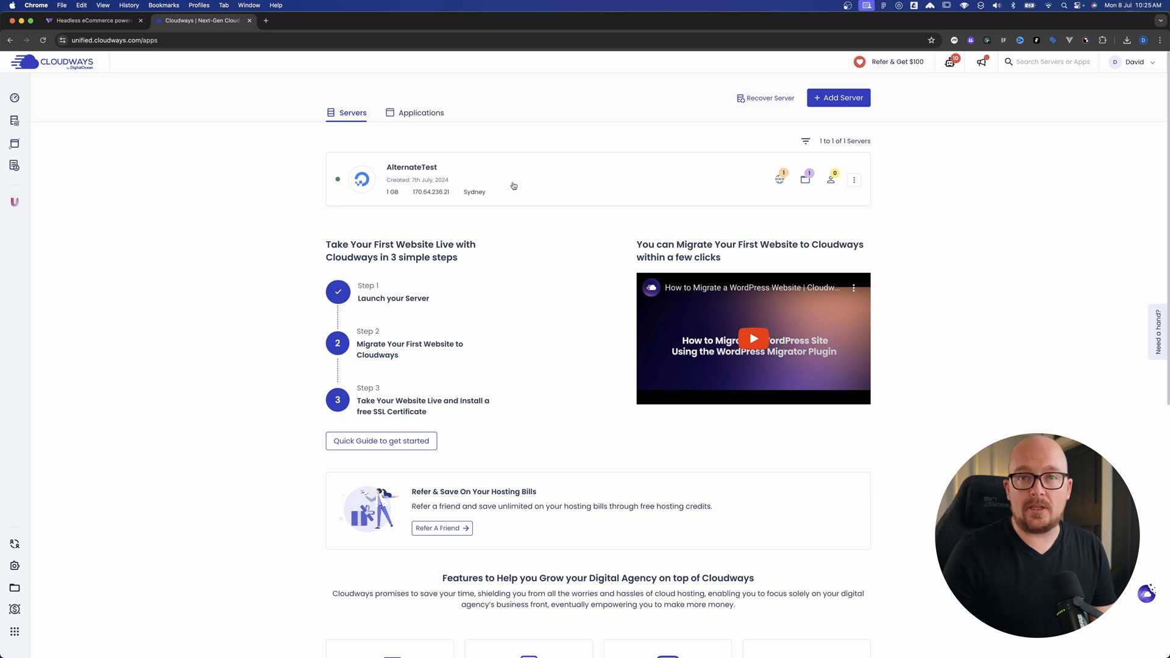
pyautogui.moveTo(484, 170)
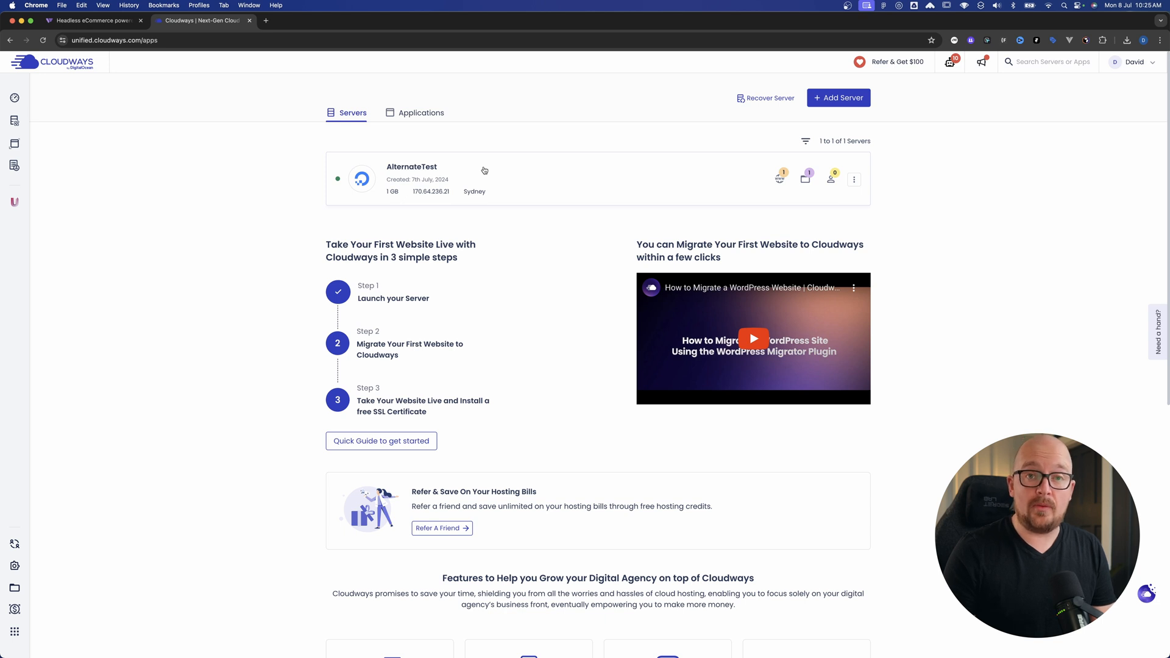
pyautogui.moveTo(485, 201)
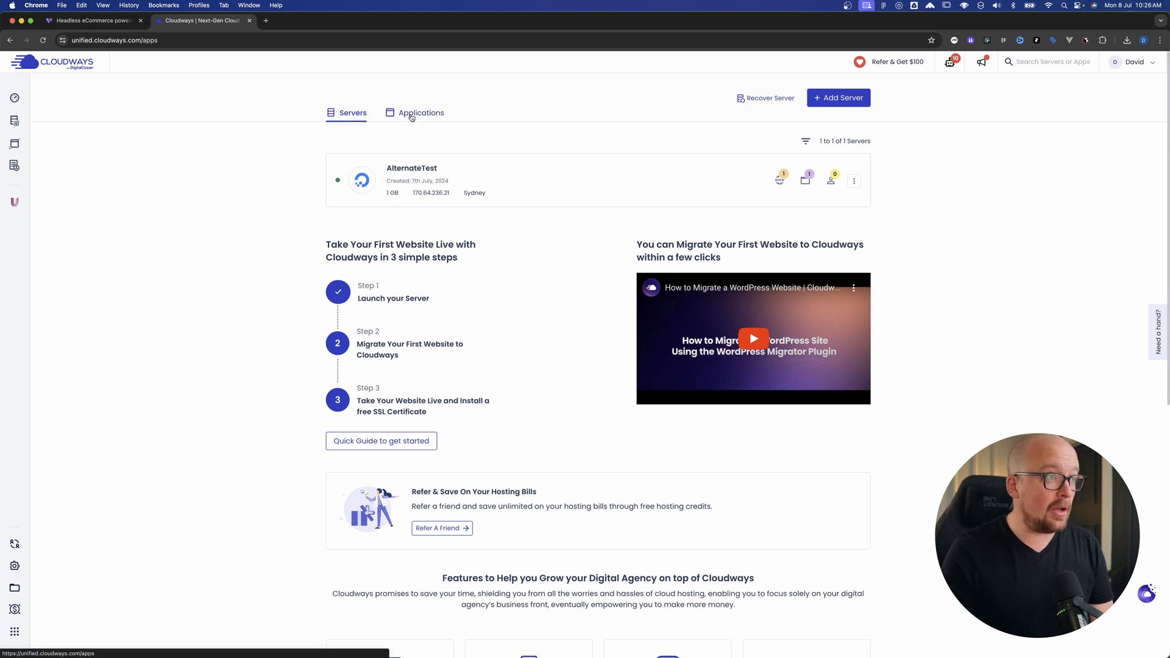
pyautogui.click(421, 112)
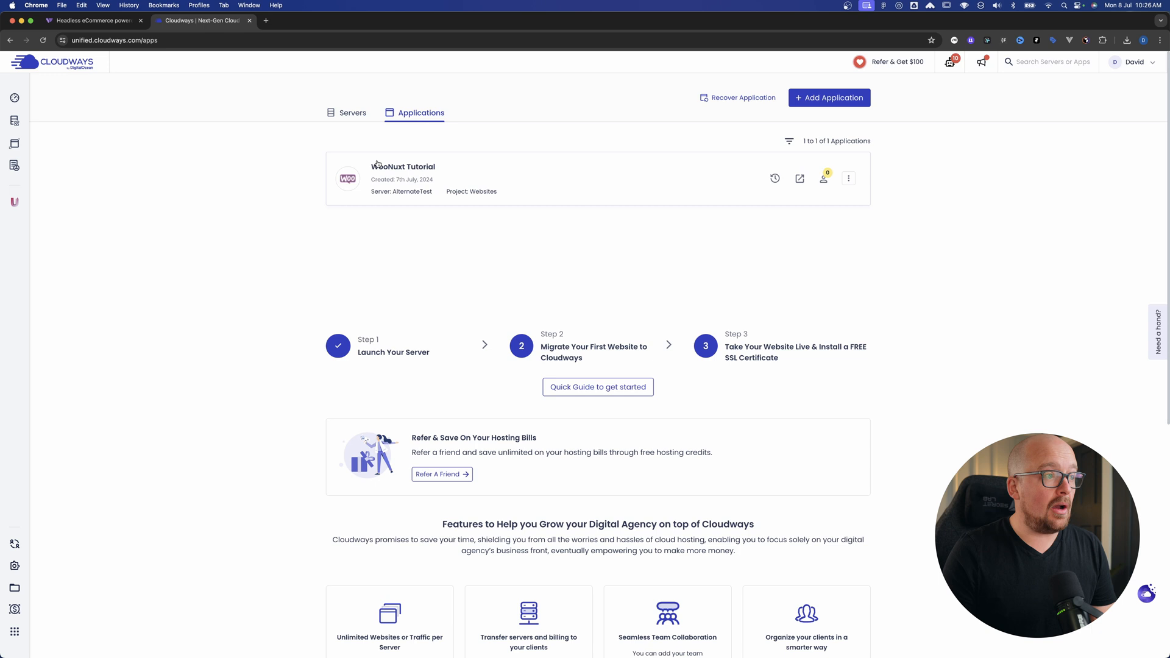
pyautogui.click(403, 167)
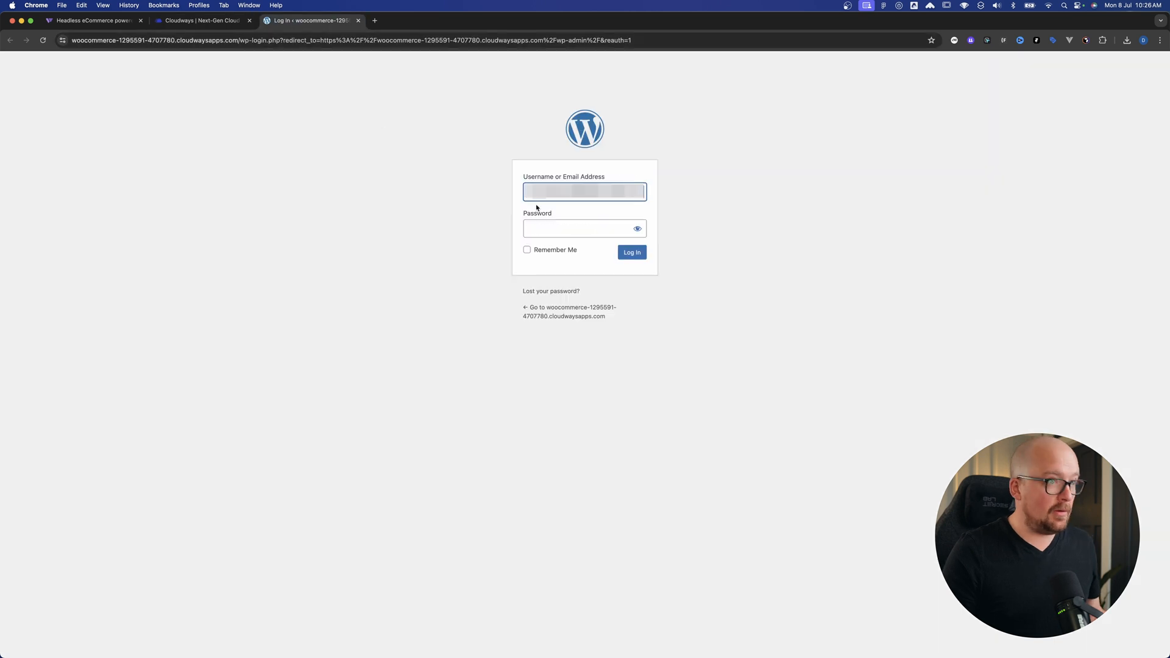
# Log in to WordPress and start a product import from Products > All Products.
pyautogui.click(631, 251)
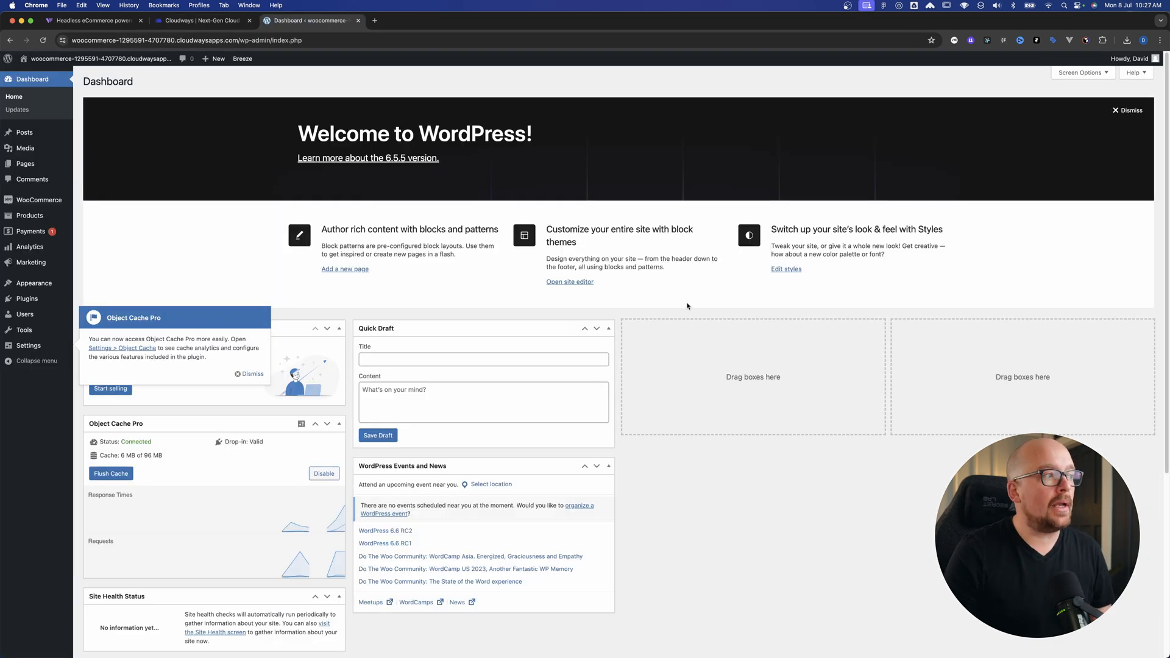
pyautogui.click(29, 216)
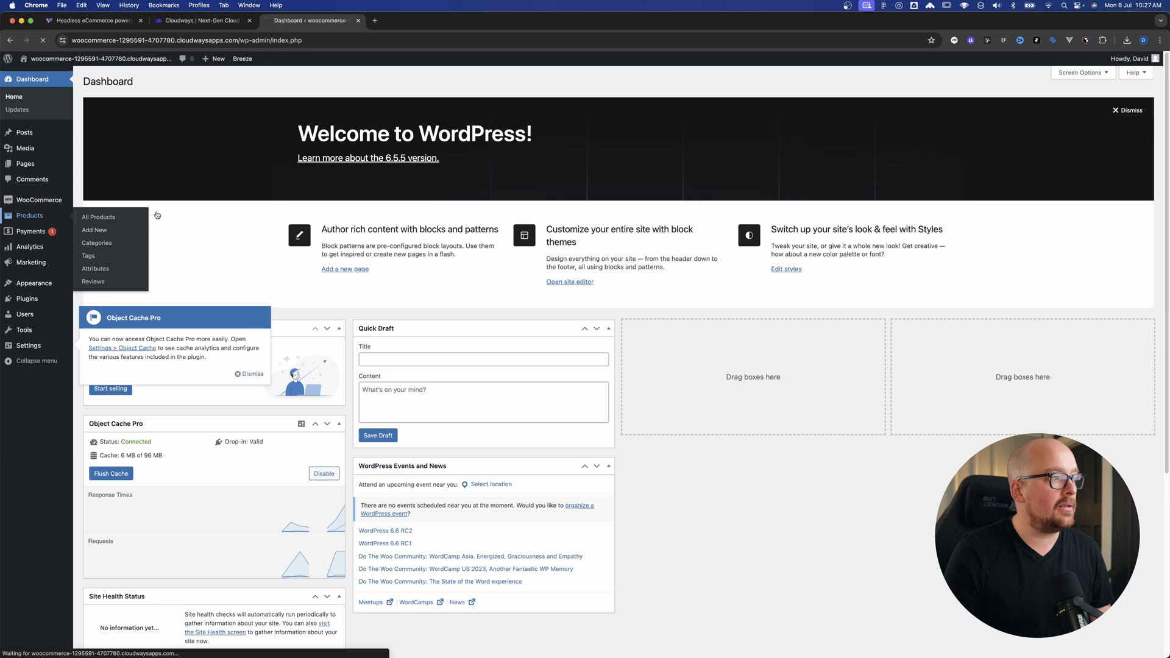
pyautogui.click(97, 217)
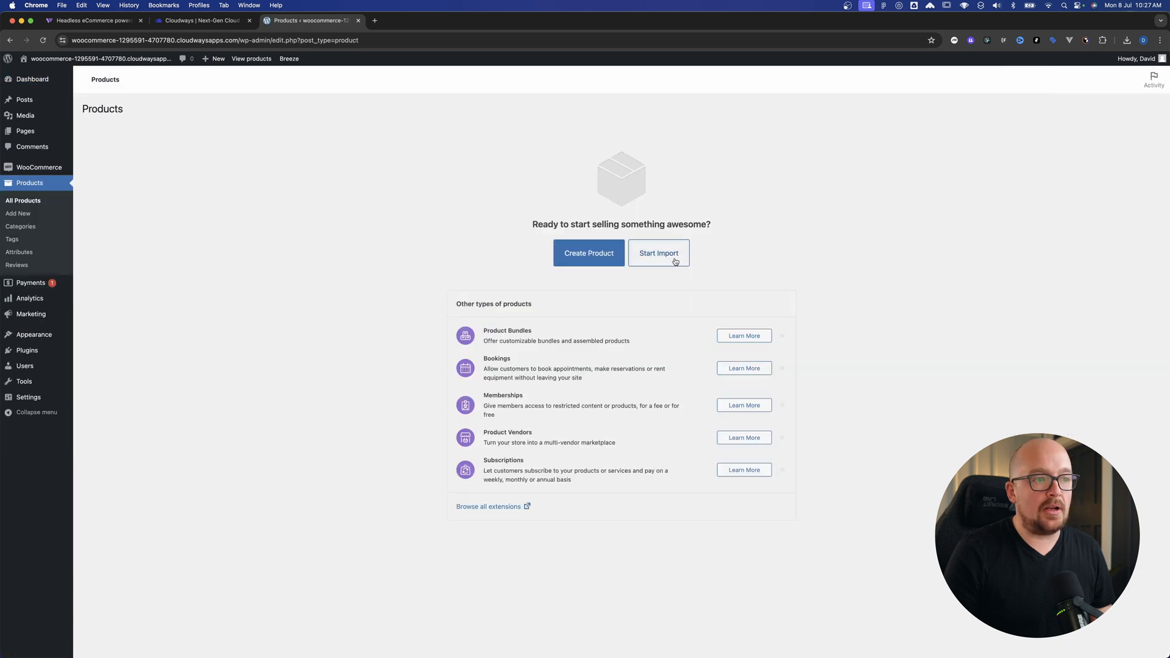
pyautogui.click(658, 254)
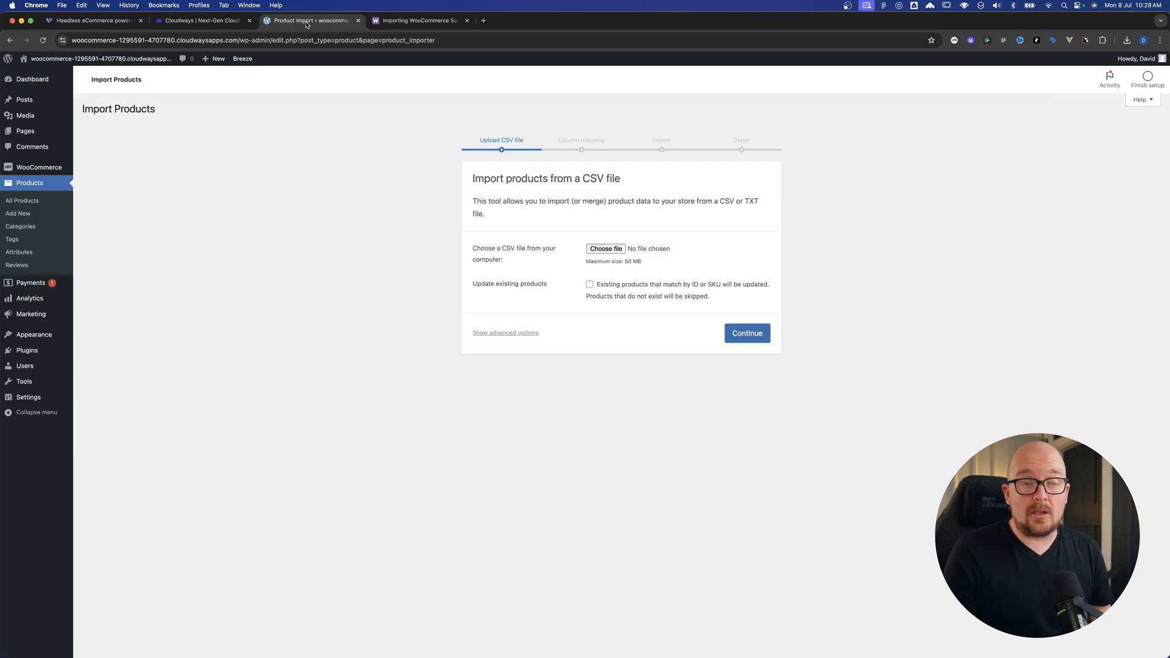
pyautogui.click(419, 21)
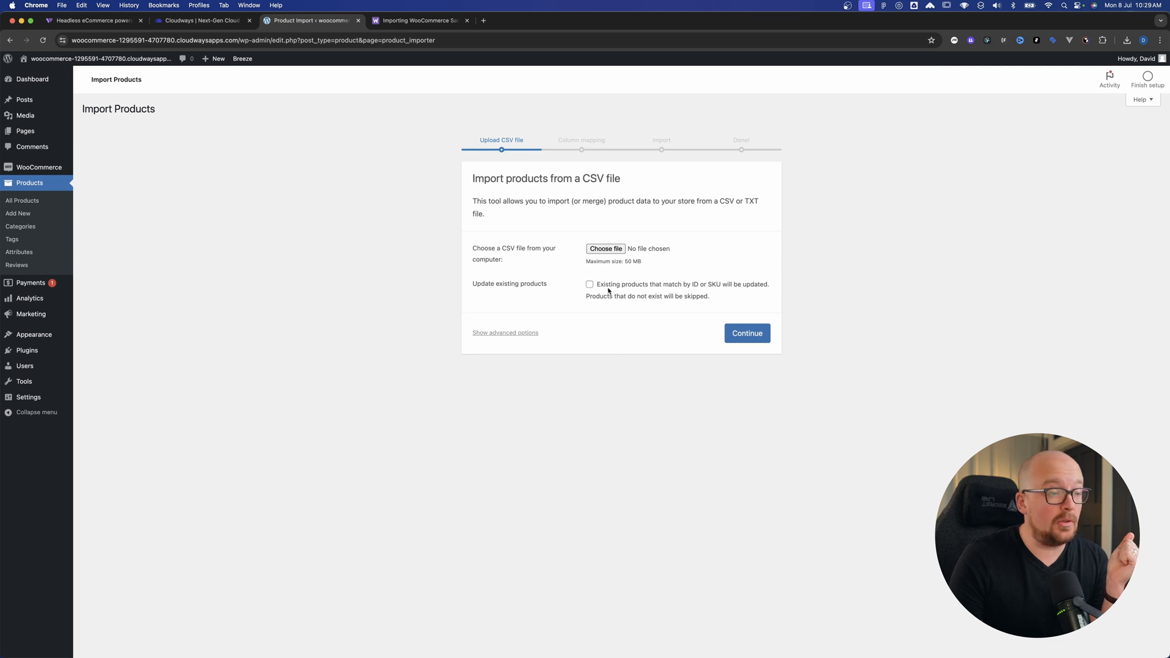
# Upload sample_products.csv, run the importer with mapped columns, and view the imported products.
pyautogui.click(606, 249)
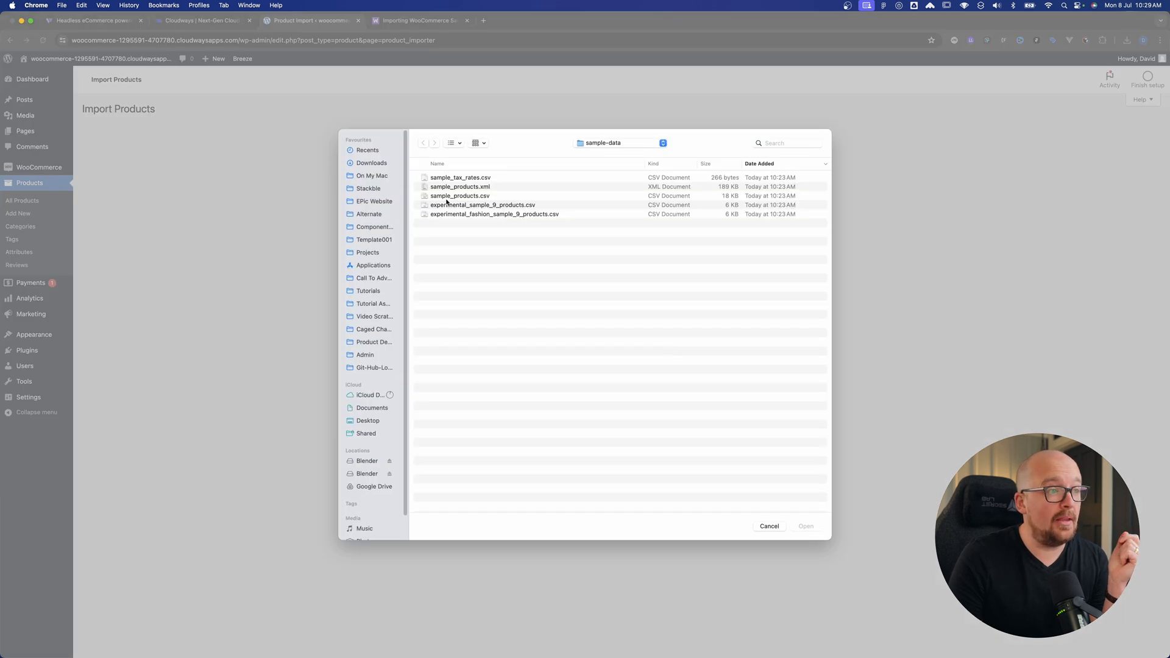
pyautogui.click(460, 195)
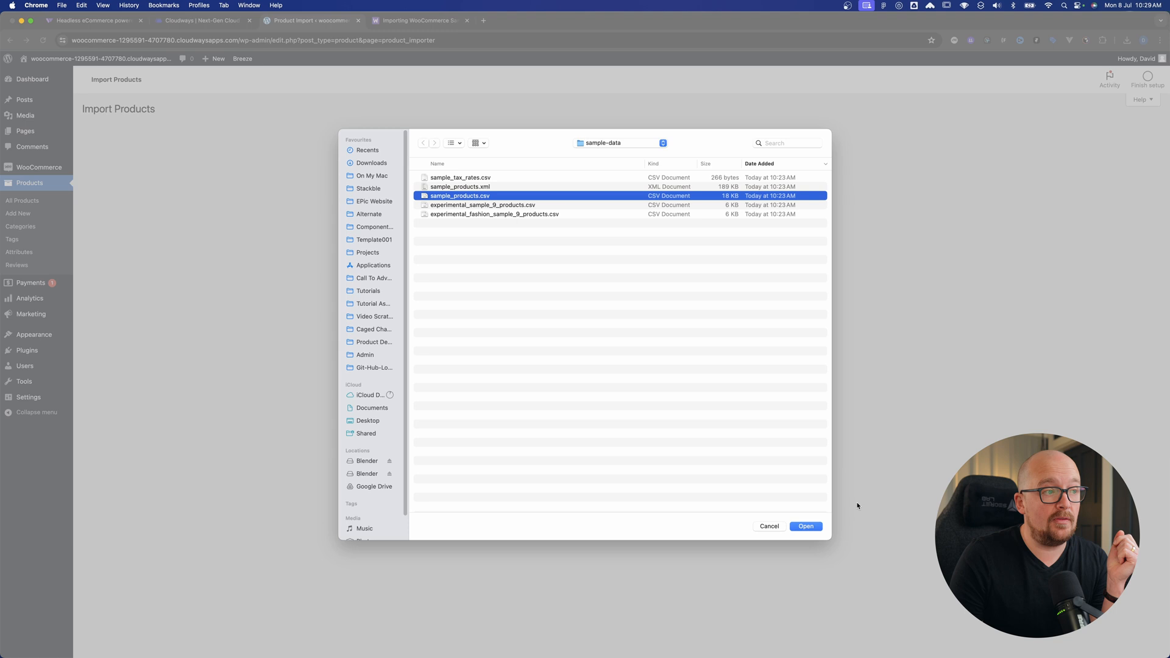
pyautogui.click(805, 526)
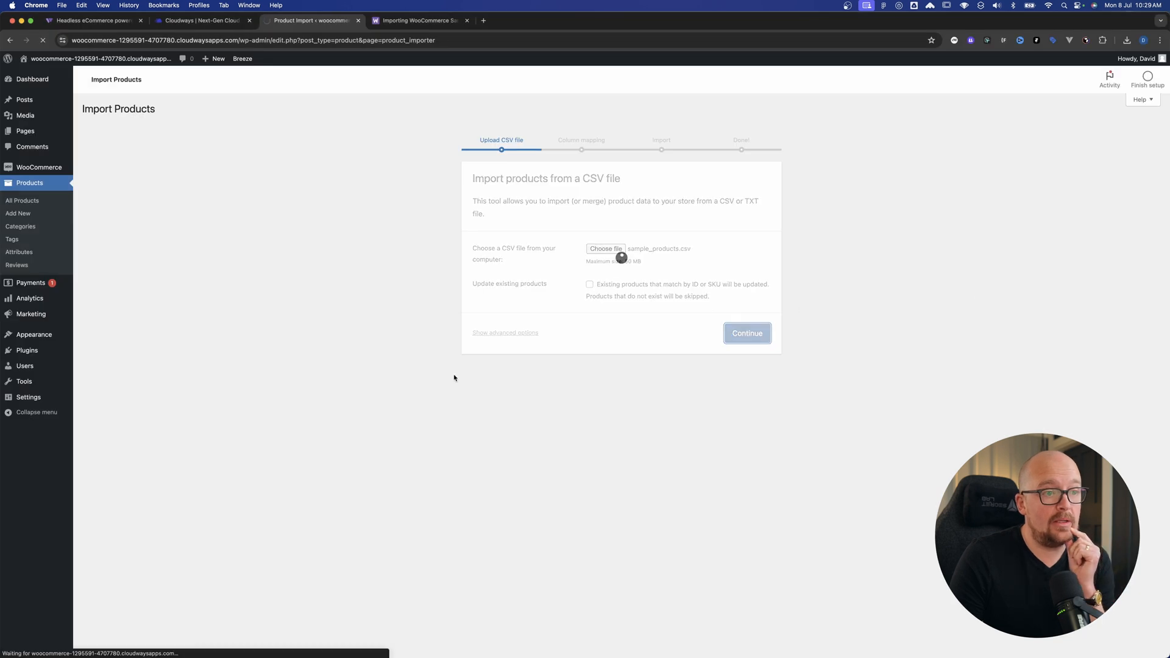
pyautogui.click(746, 333)
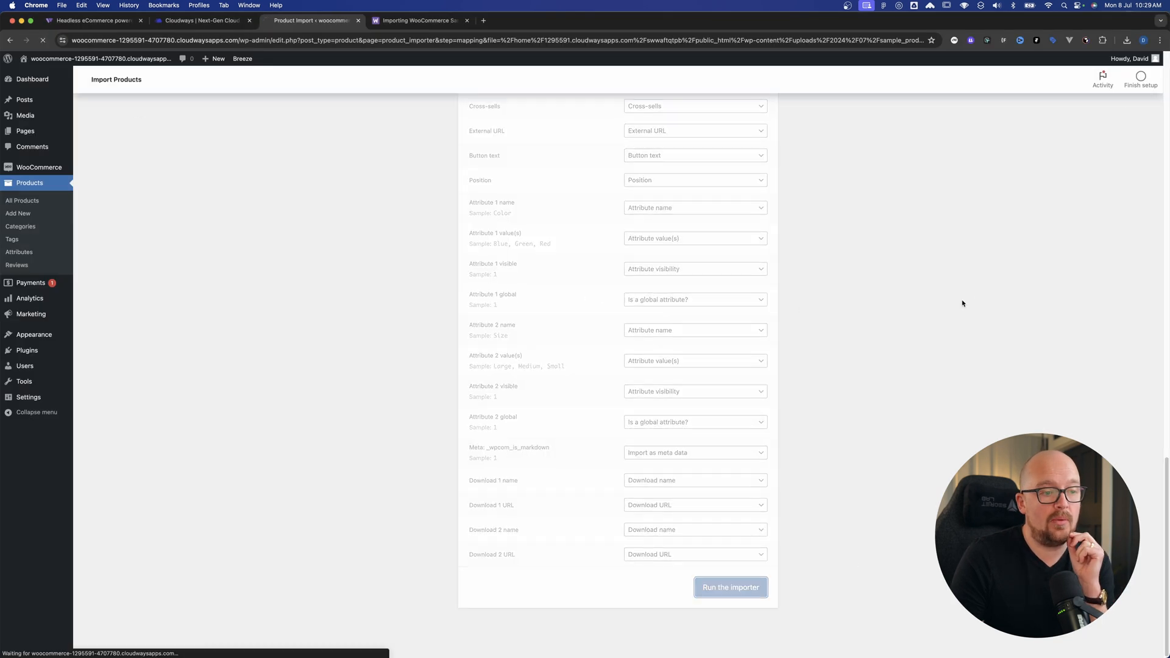
pyautogui.click(730, 588)
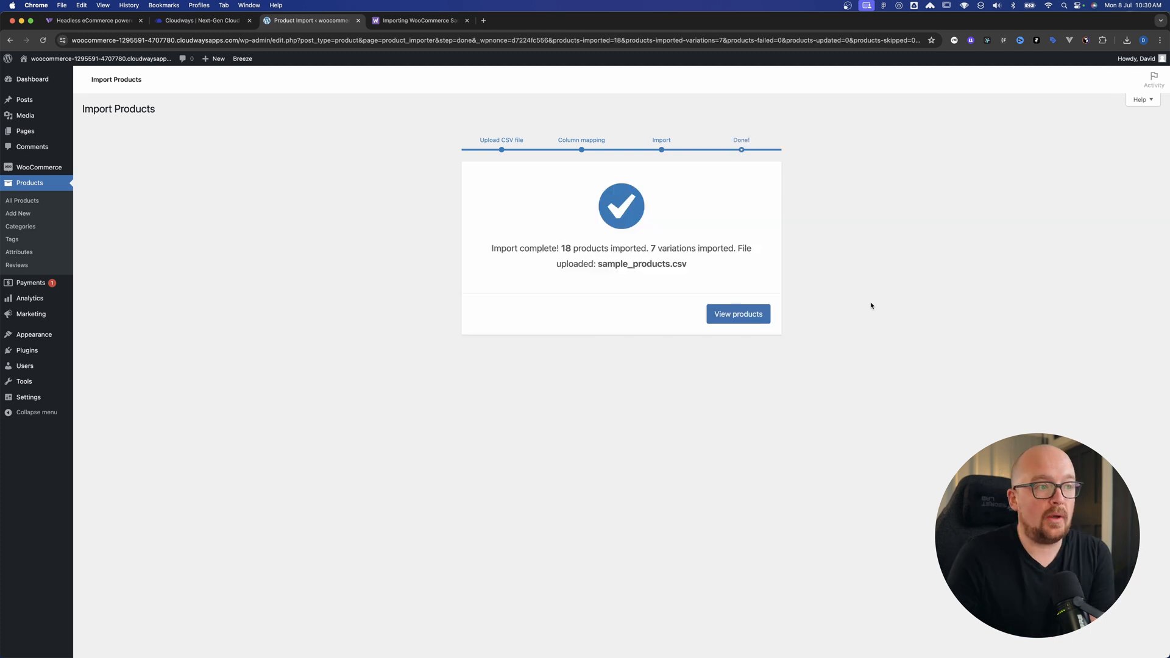
pyautogui.click(737, 332)
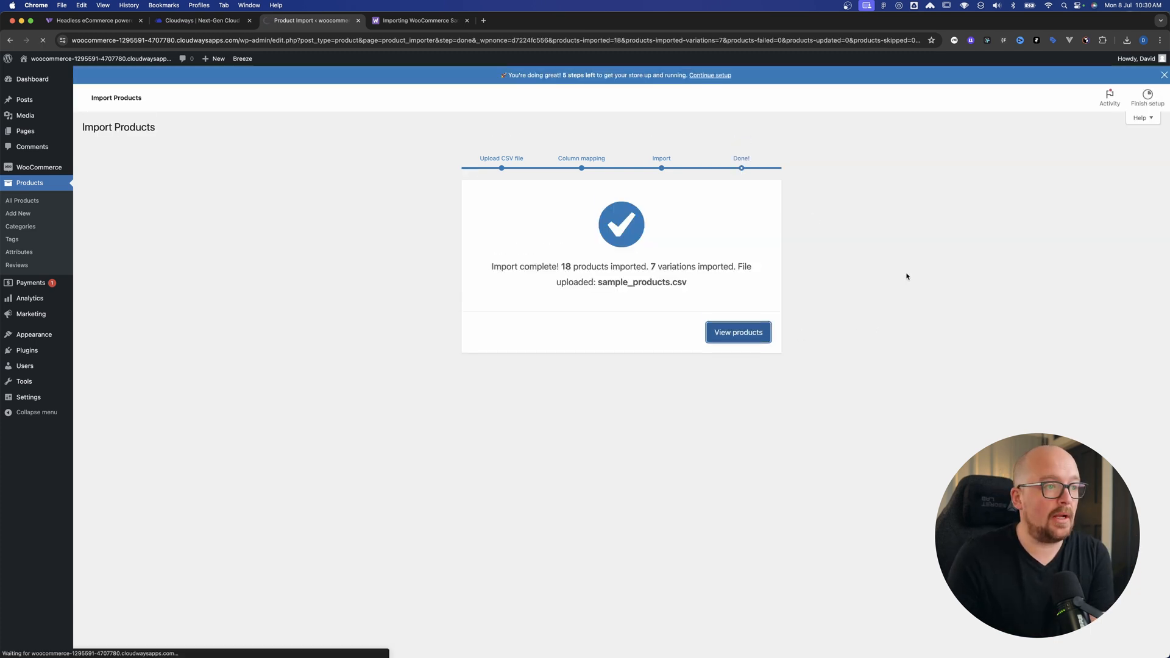
pyautogui.click(736, 331)
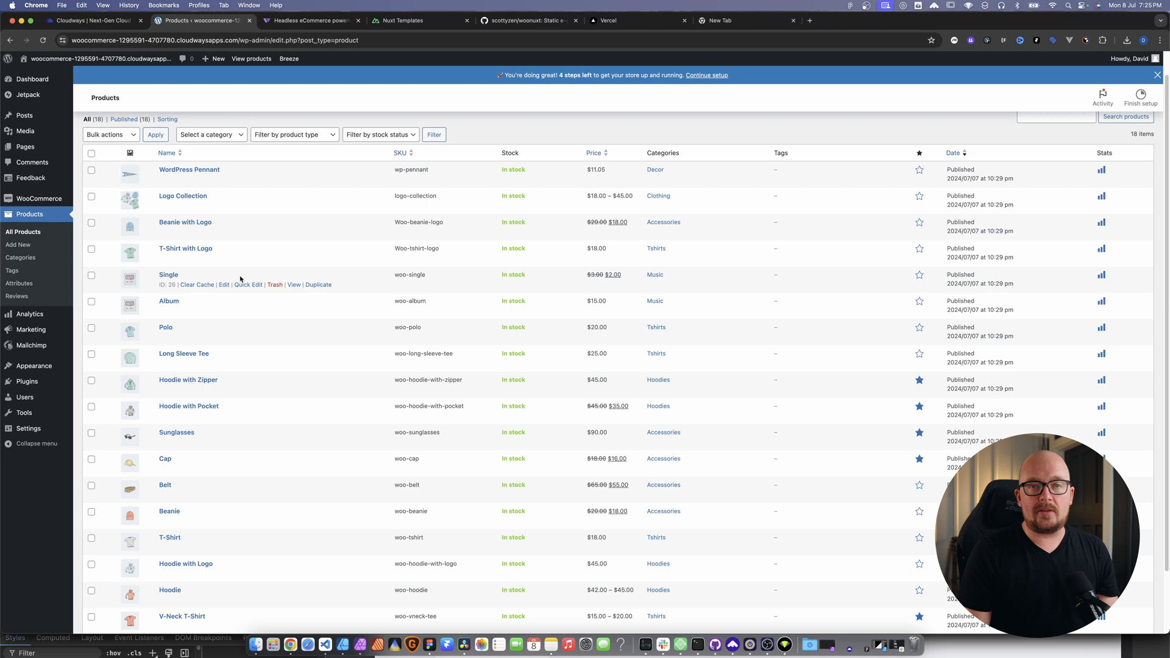
# Show WooCommerce's Payments settings with Stripe enabled, then switch to the WooNuxt site.
pyautogui.click(39, 198)
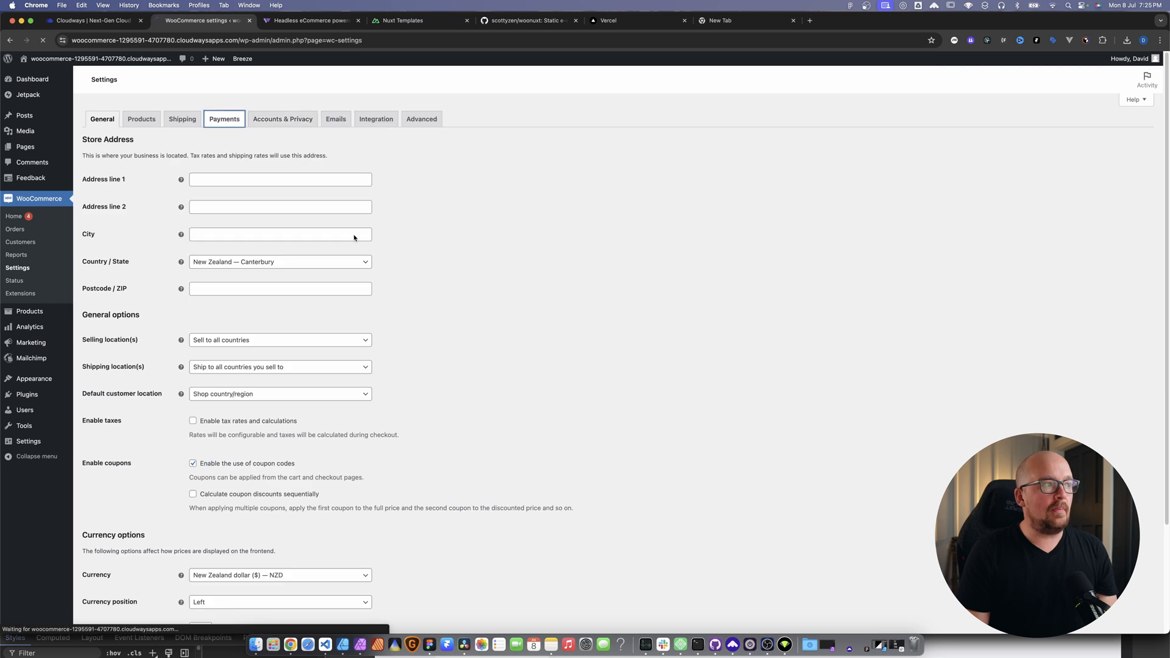
pyautogui.click(224, 119)
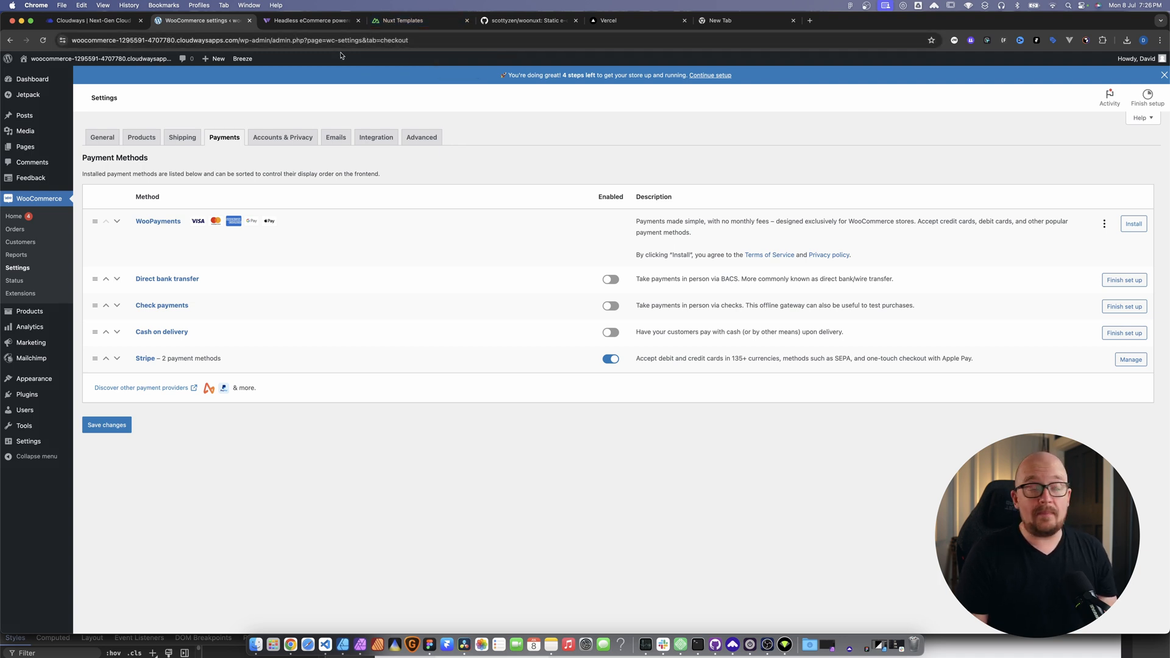
pyautogui.moveTo(570, 211)
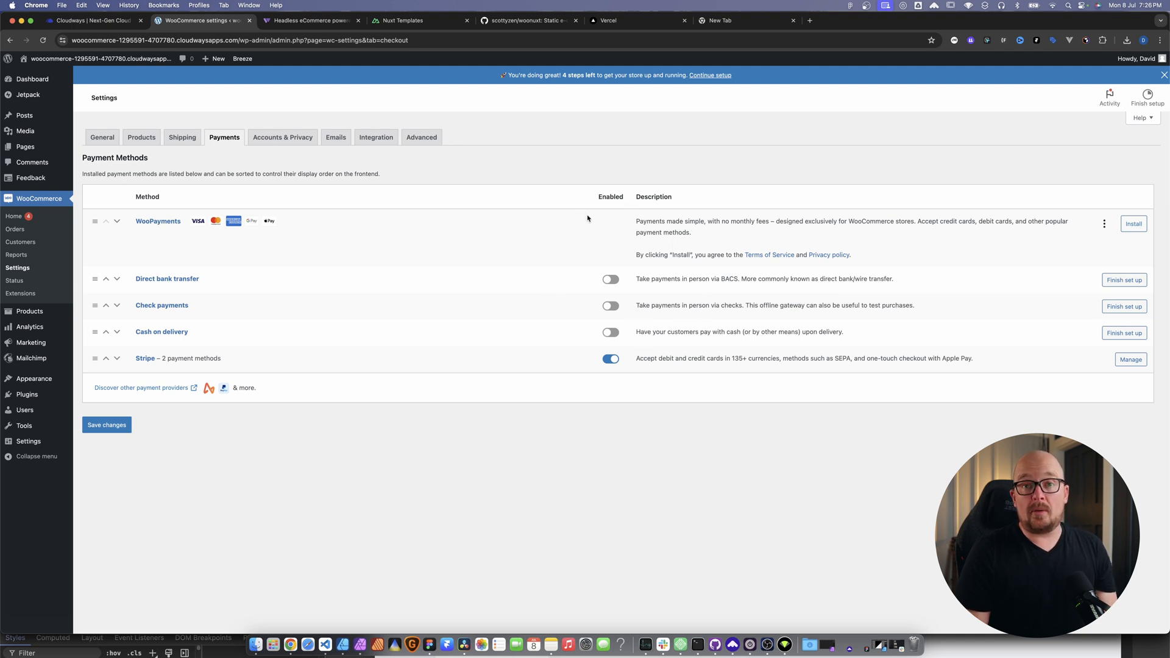
pyautogui.moveTo(420, 98)
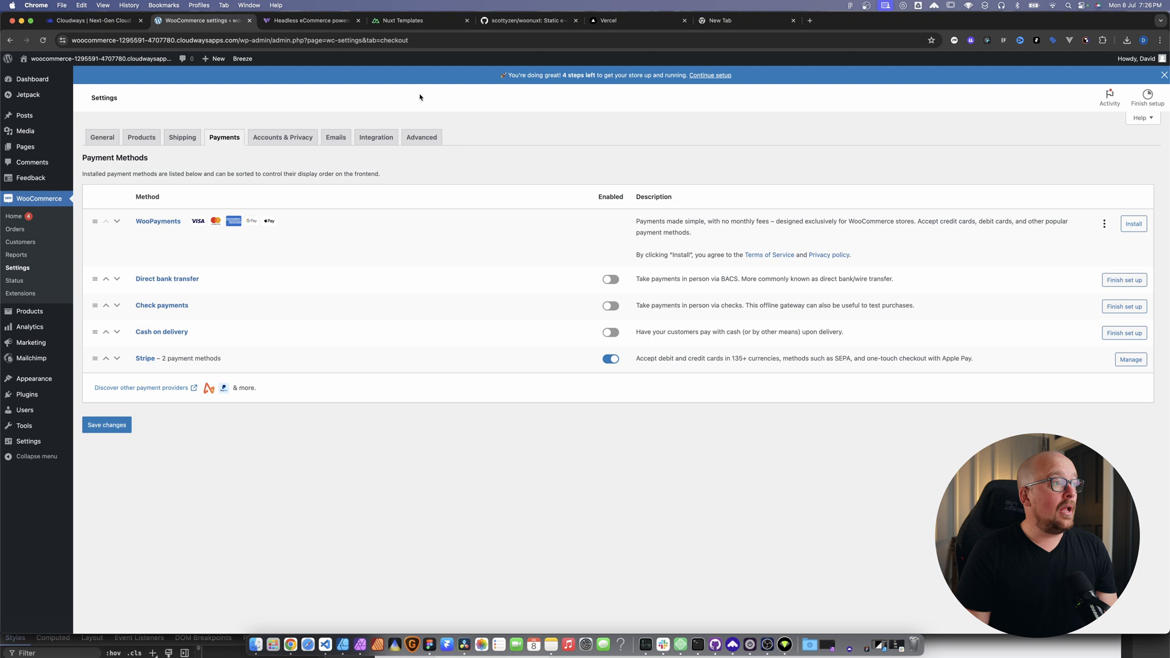
pyautogui.click(311, 20)
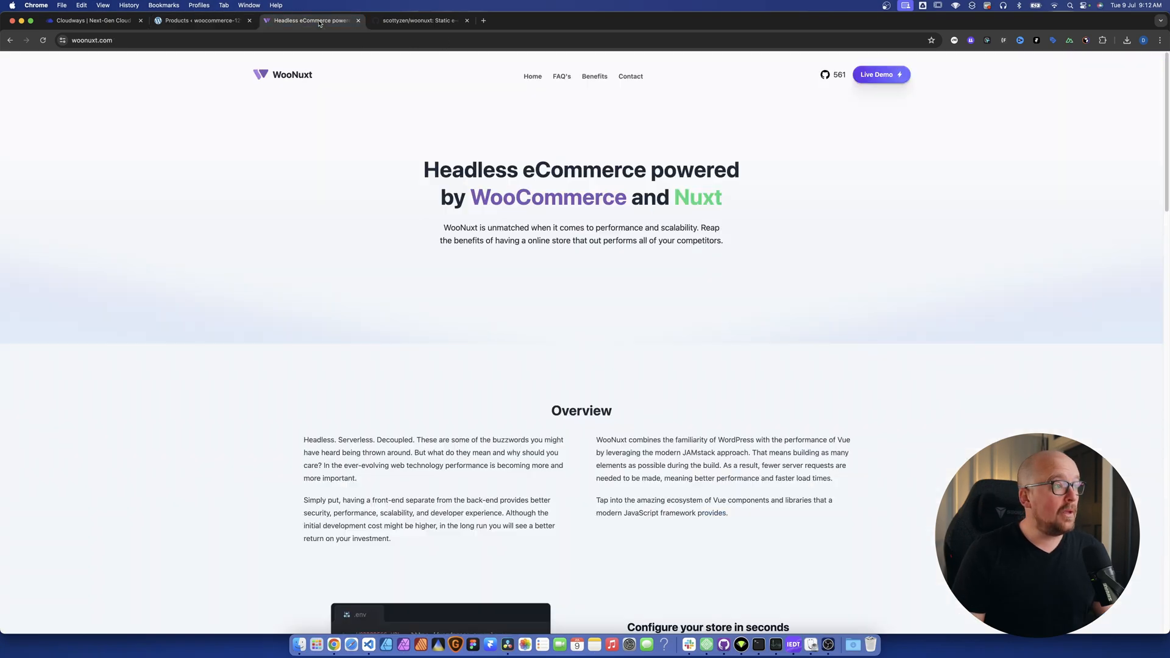
# Download the WooNuxt Settings plugin zip from Quick Start and return to WordPress admin.
pyautogui.scroll(-3)
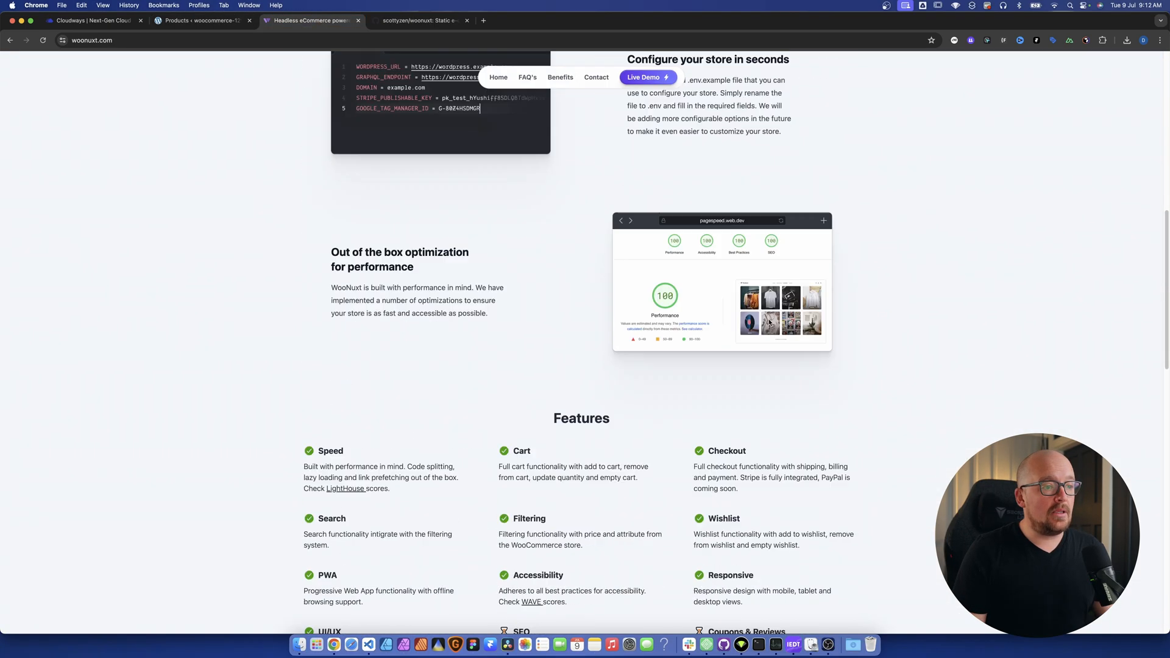
pyautogui.scroll(-3)
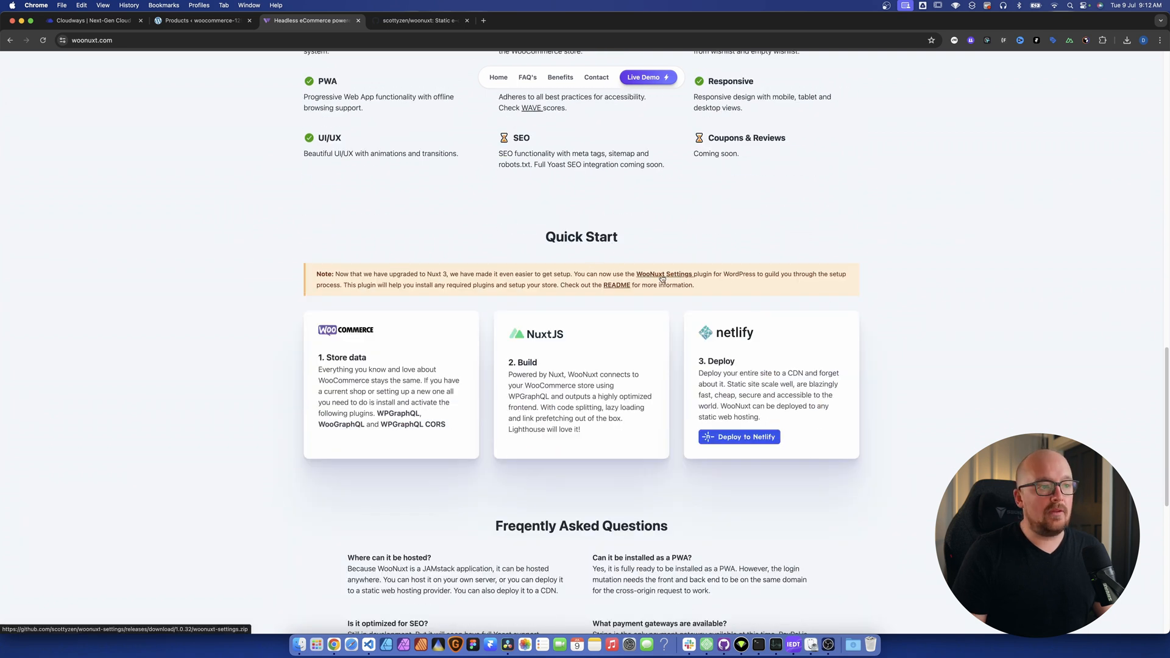
pyautogui.click(663, 274)
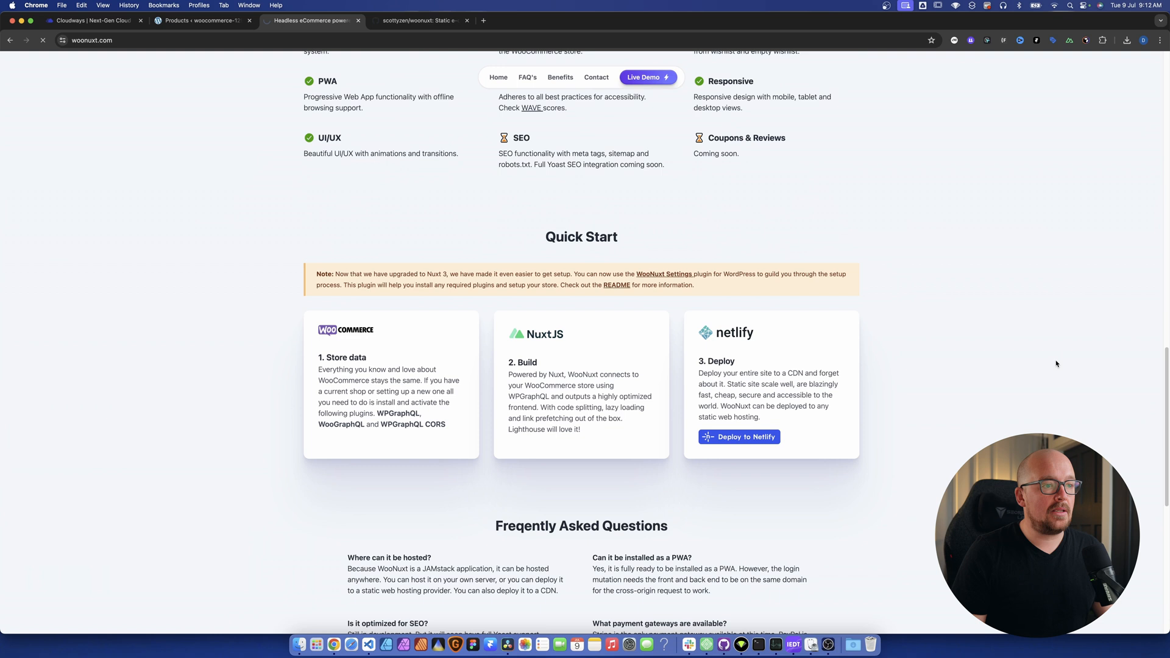
pyautogui.click(1126, 39)
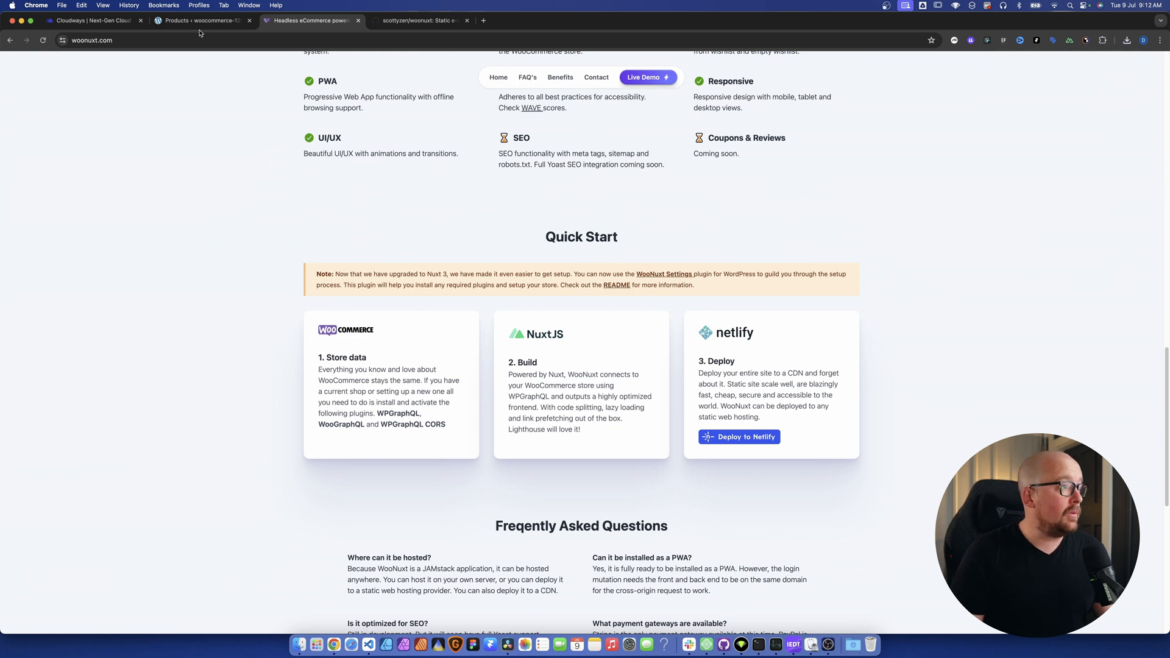
pyautogui.click(202, 20)
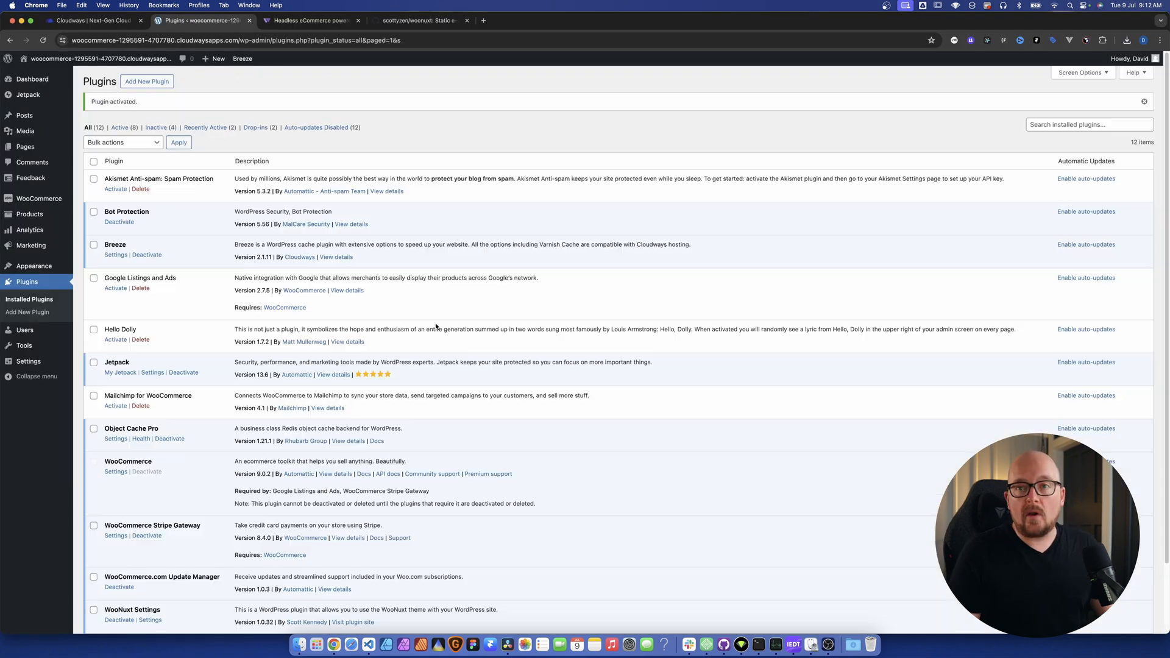
# Update WooNuxt Settings to the newer version, confirm the update, and go to WPGraphQL settings.
pyautogui.scroll(-3)
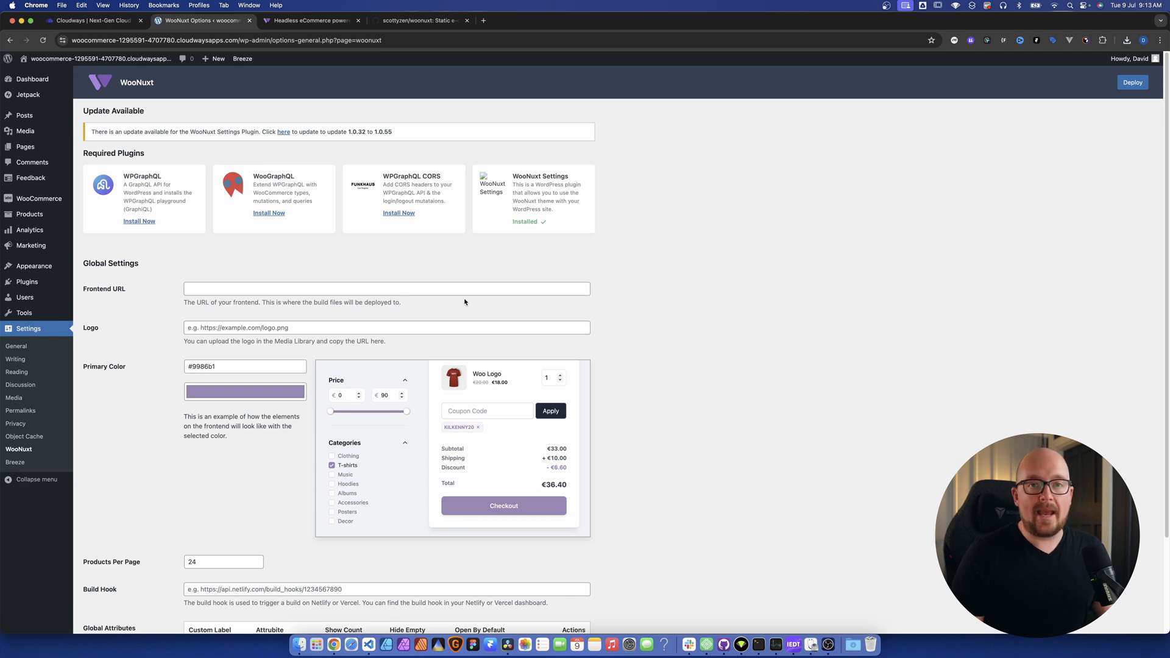
pyautogui.click(284, 132)
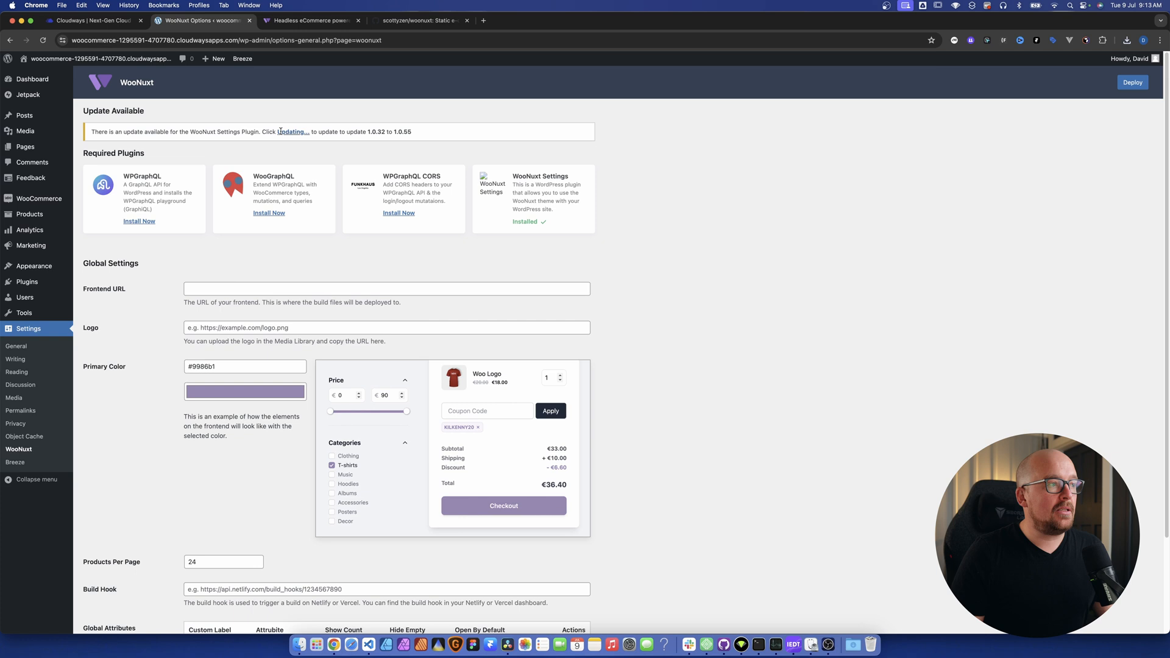
pyautogui.click(291, 132)
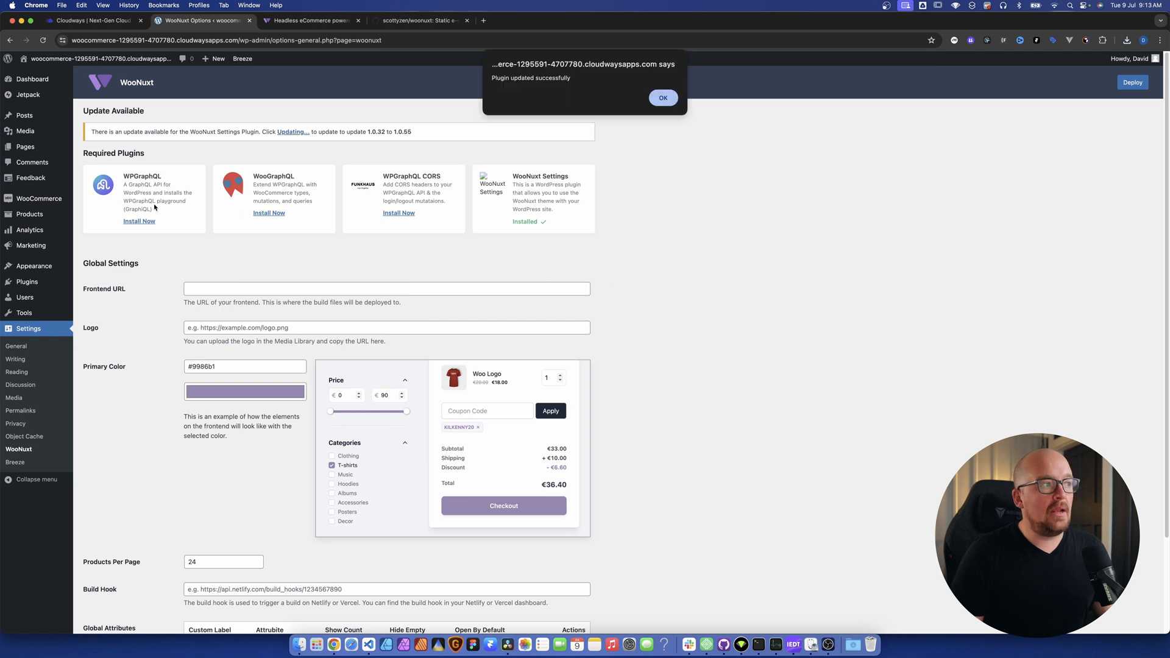
pyautogui.moveTo(414, 214)
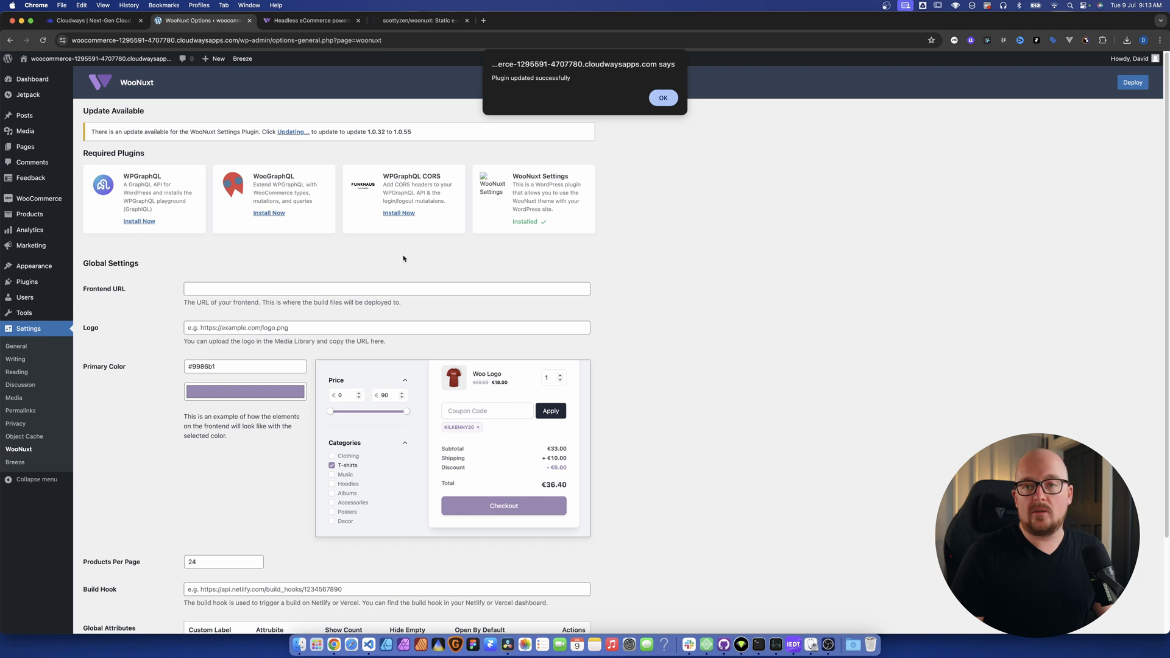
pyautogui.click(662, 98)
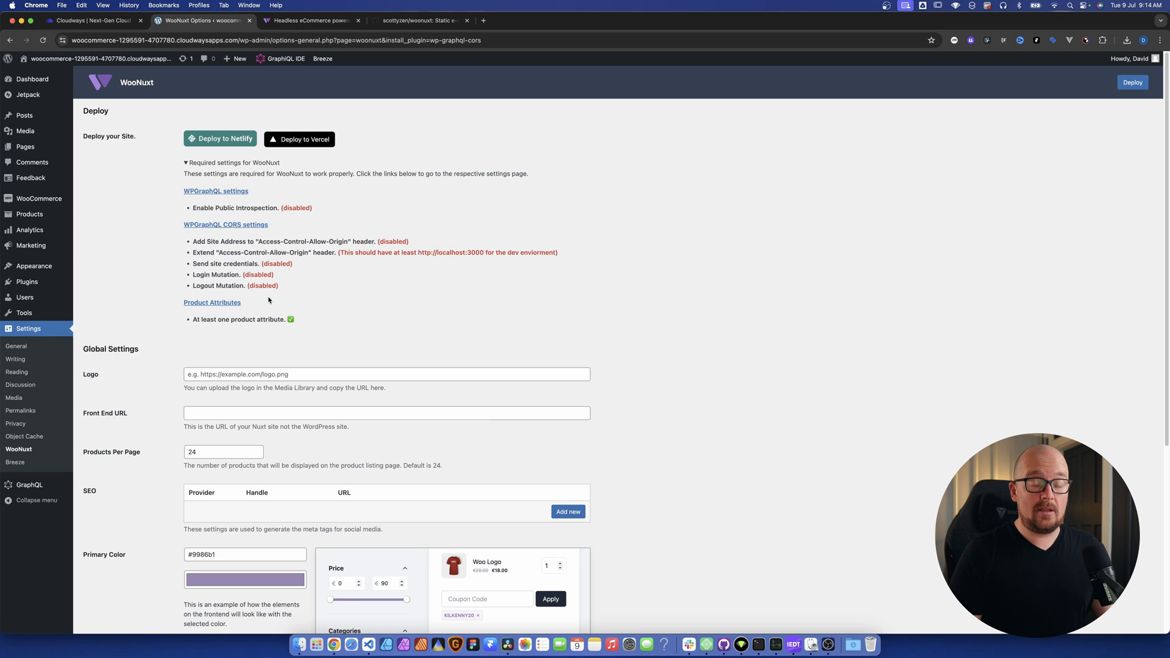
pyautogui.moveTo(327, 248)
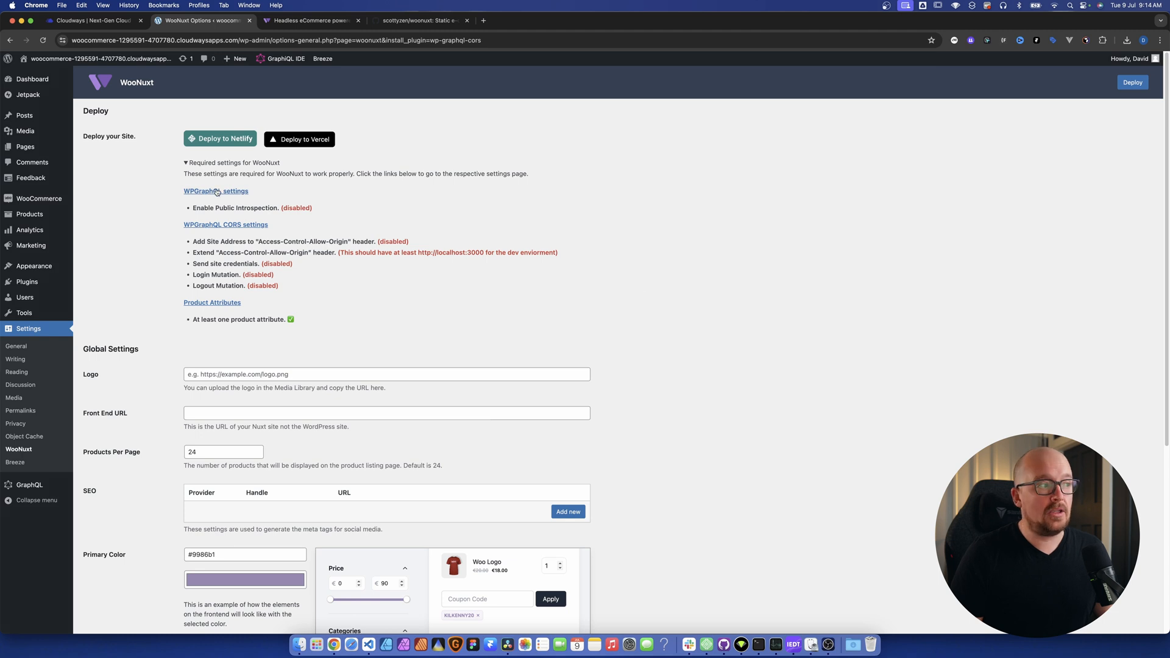
pyautogui.click(216, 190)
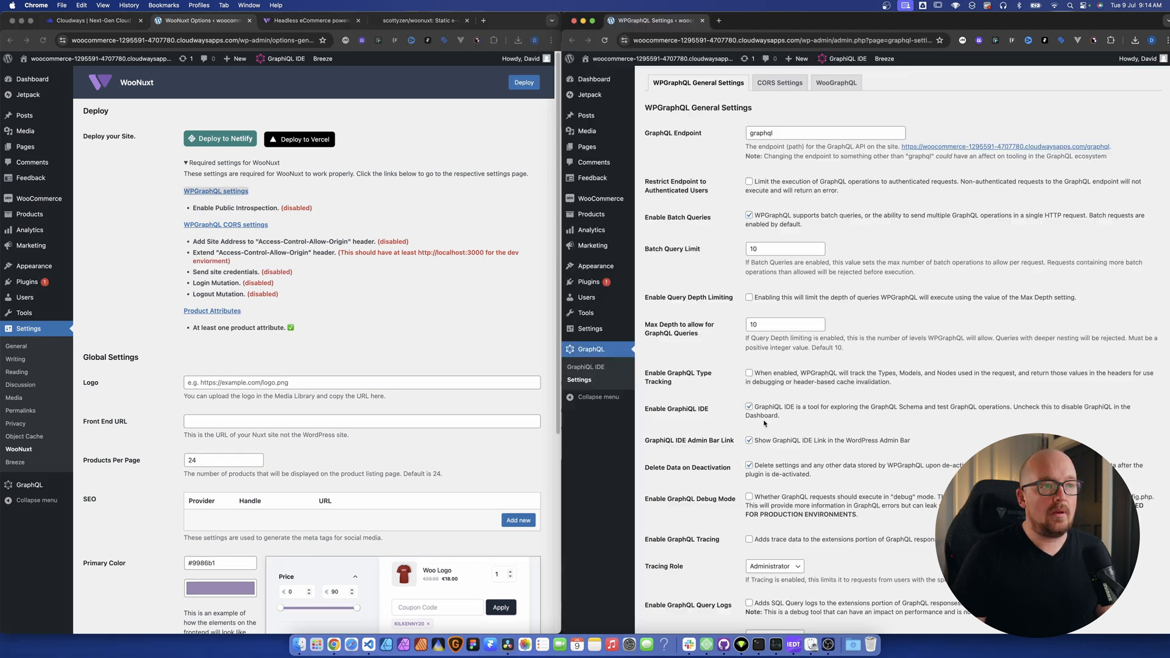
# Enable Public Introspection in WPGraphQL general settings and save.
pyautogui.scroll(-3)
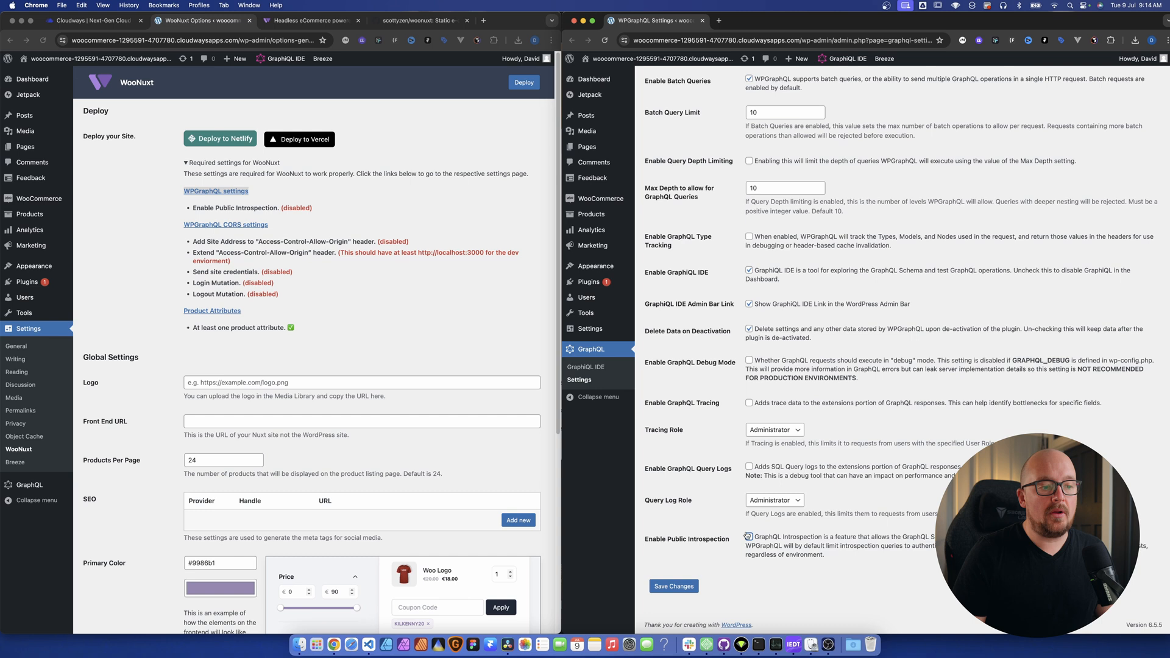
pyautogui.click(749, 537)
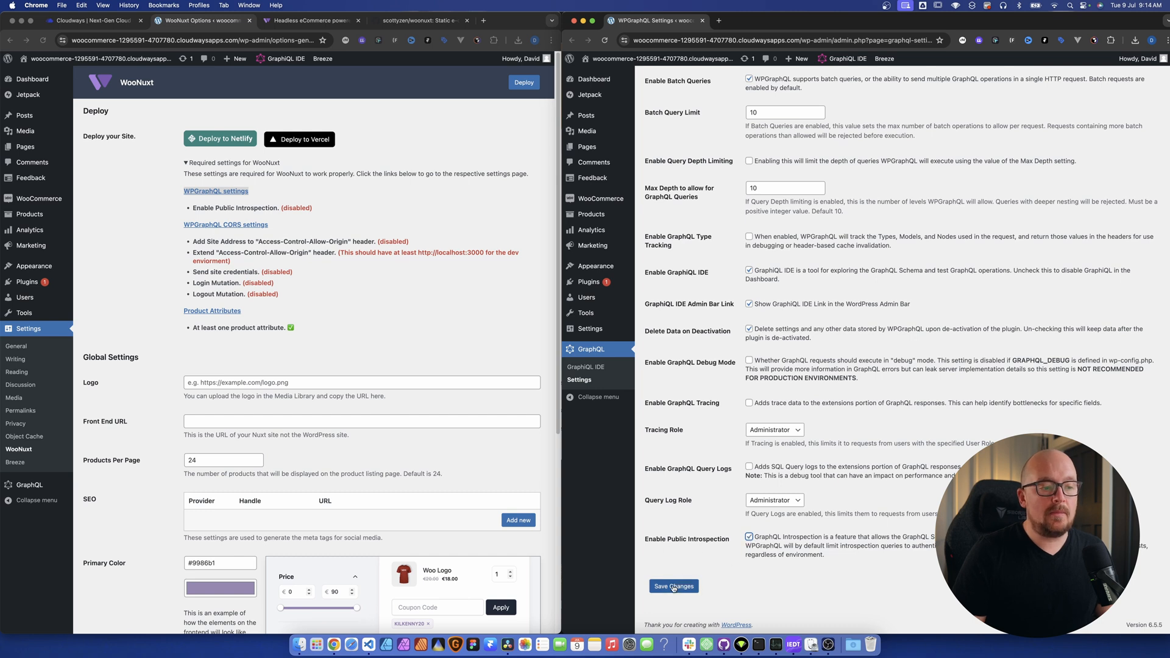
pyautogui.click(672, 590)
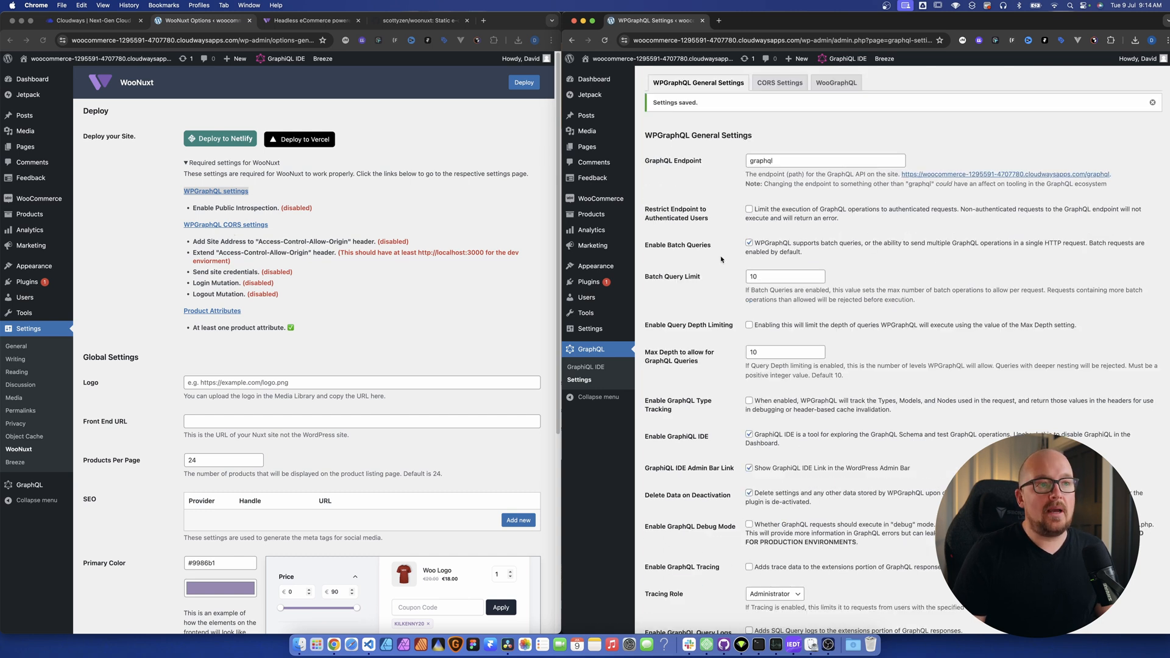
pyautogui.click(779, 83)
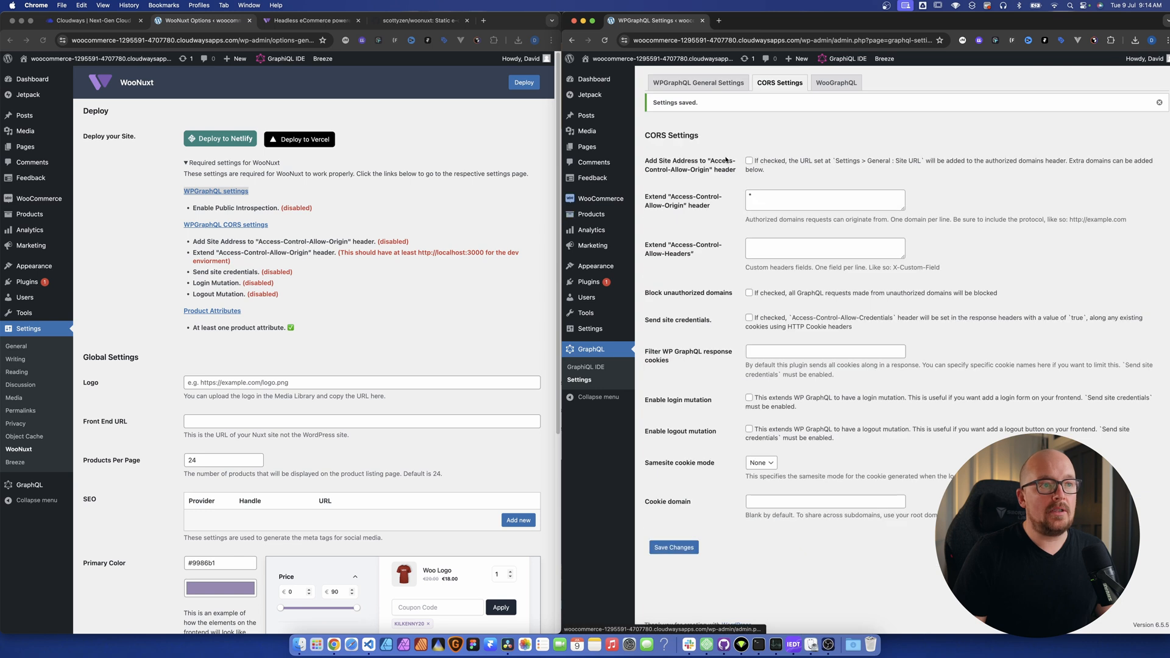
pyautogui.click(750, 161)
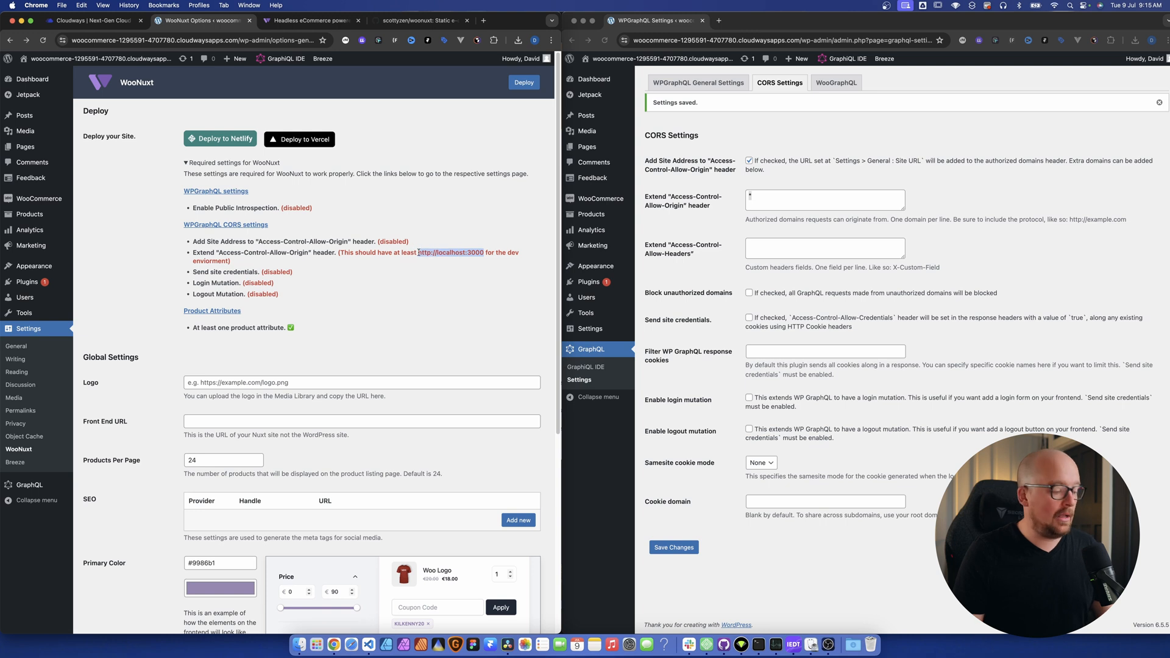
pyautogui.write('http://localhost:3000')
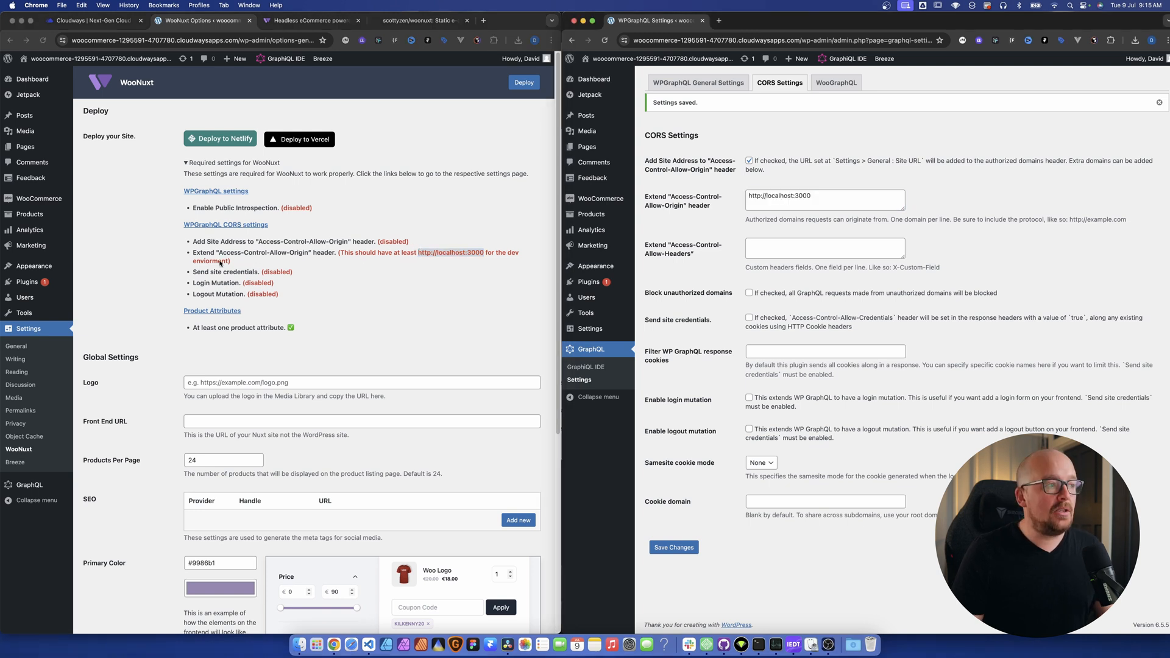
pyautogui.click(750, 317)
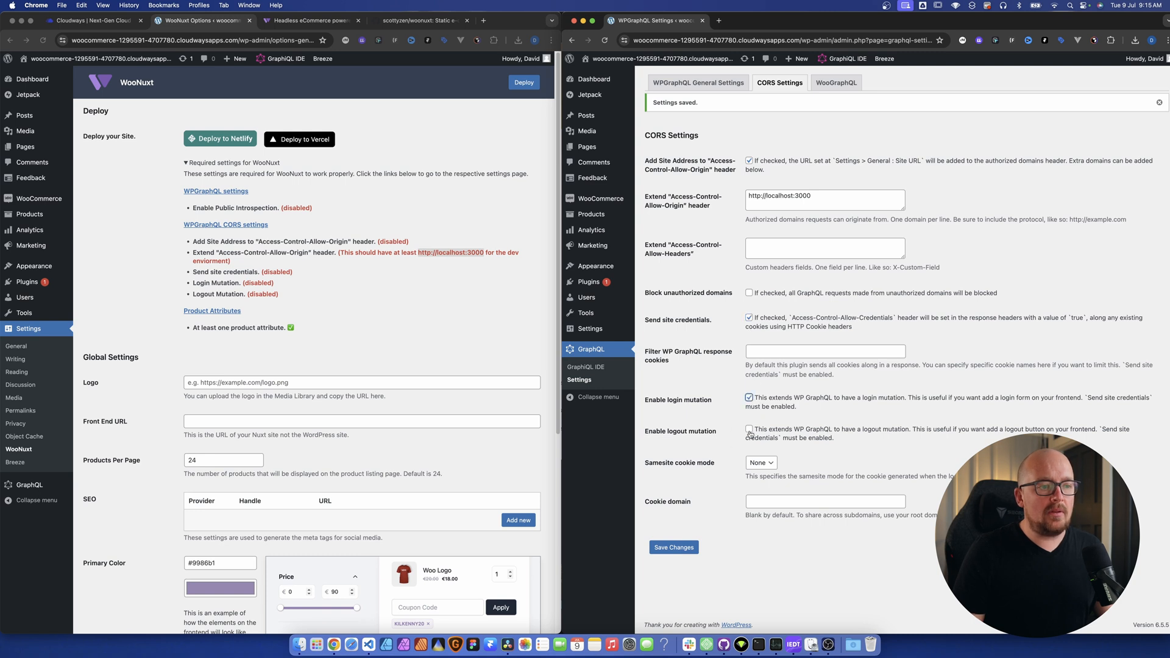
pyautogui.click(749, 431)
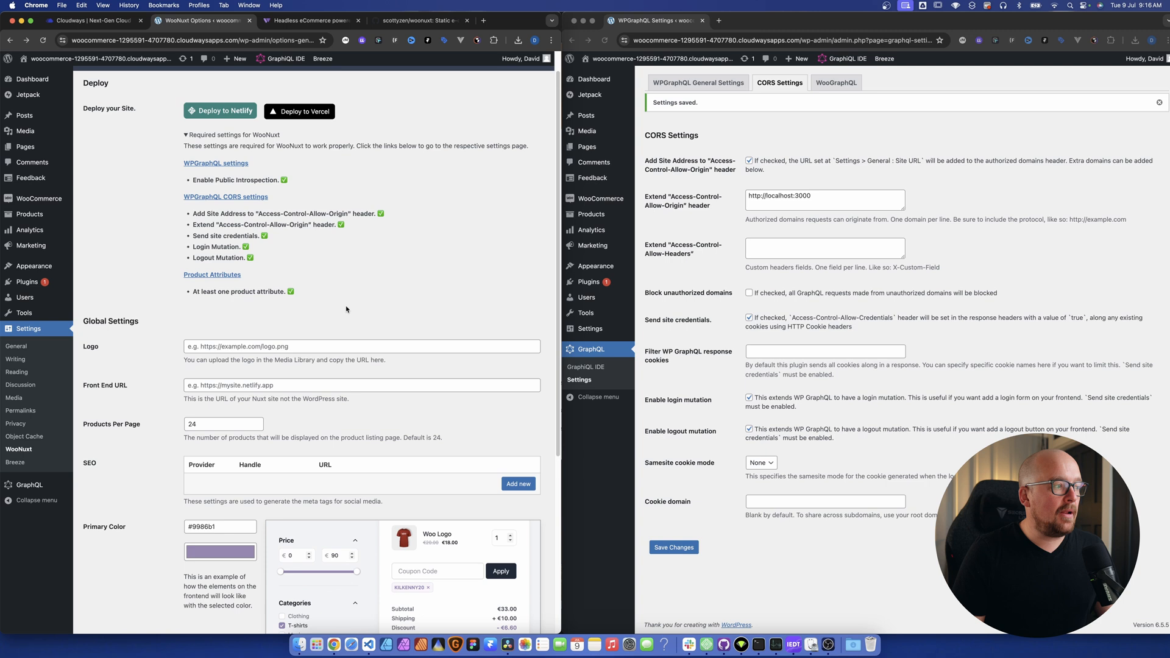
# Scroll through WooNuxt's Required settings checklist of WPGraphQL and product attribute checks.
pyautogui.scroll(-3)
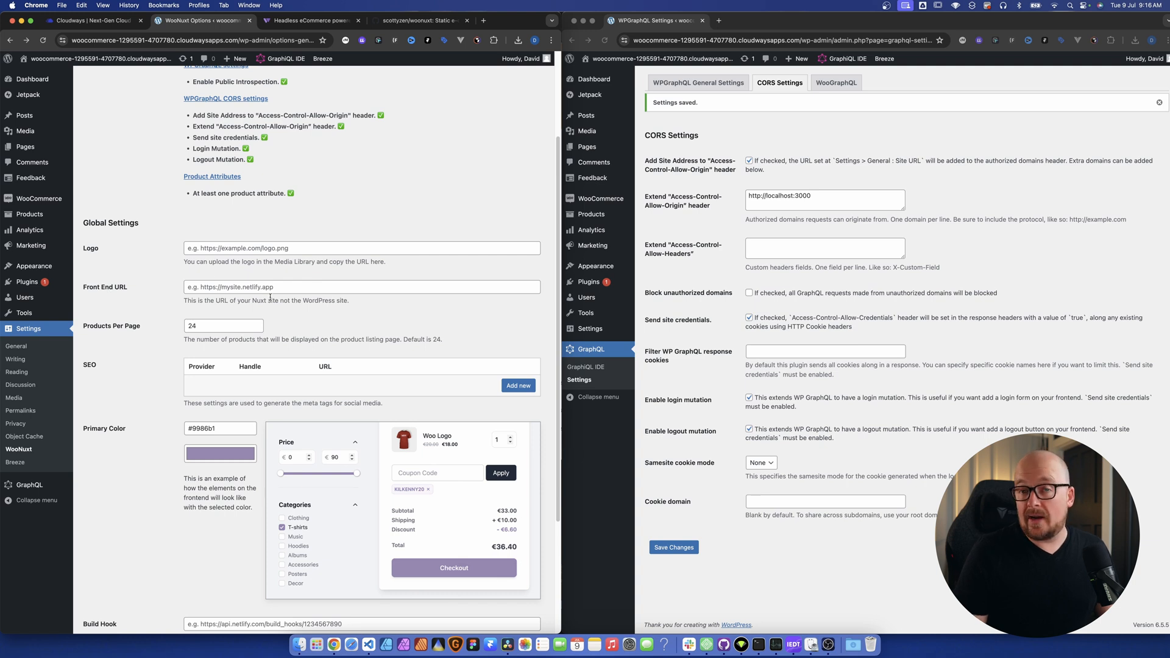
pyautogui.scroll(-3)
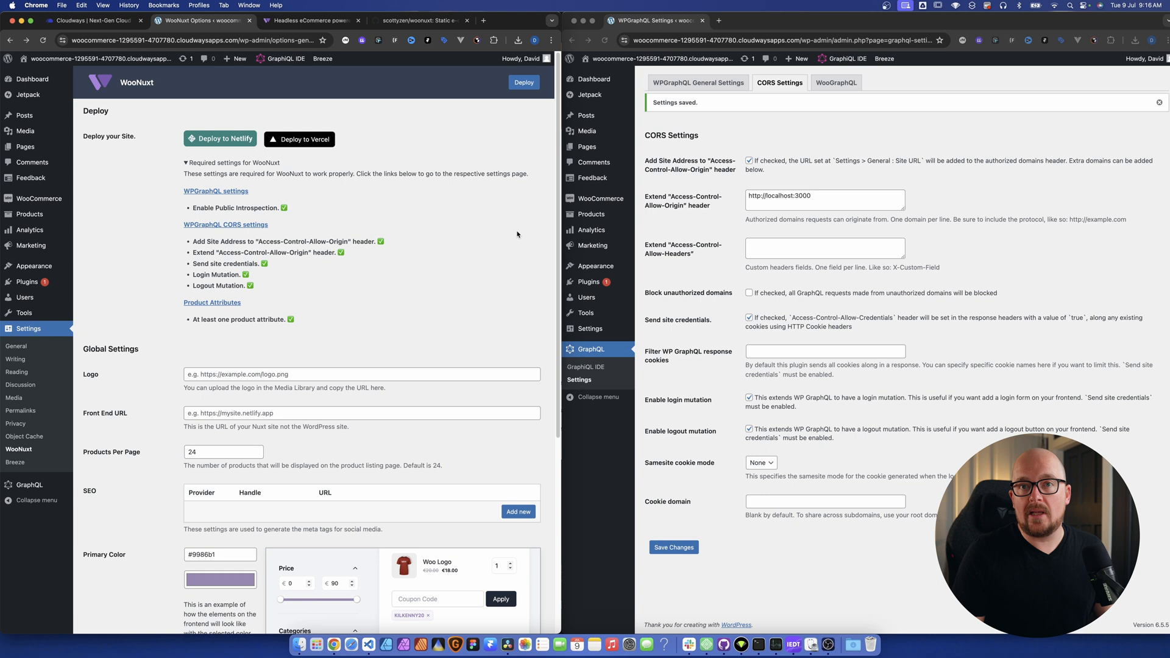
pyautogui.scroll(-3)
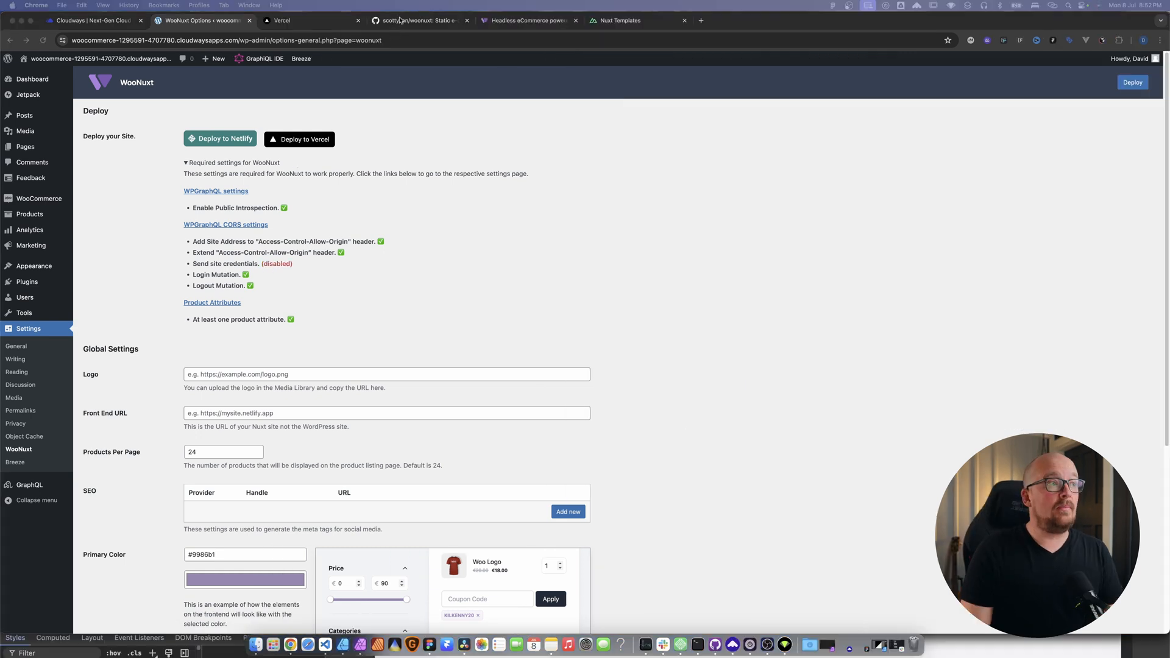
# Fork scottyzen/woonuxt as woonuxt-alternate-tutorial and head to Vercel to start a new project.
pyautogui.click(418, 21)
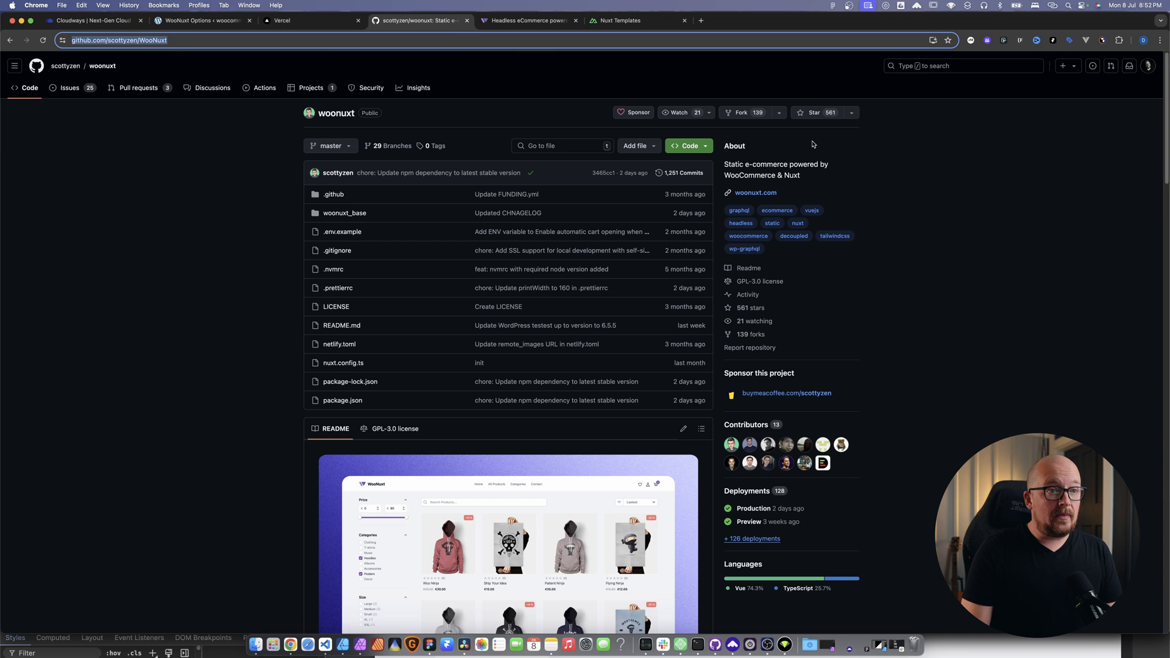
pyautogui.click(740, 112)
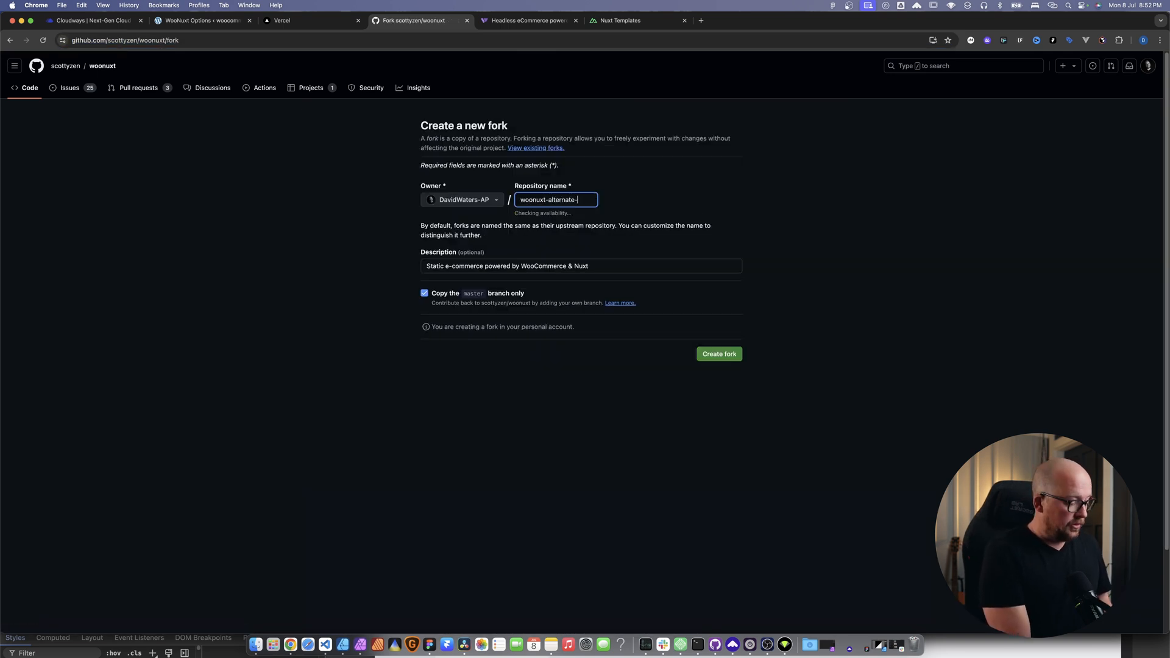
pyautogui.click(718, 353)
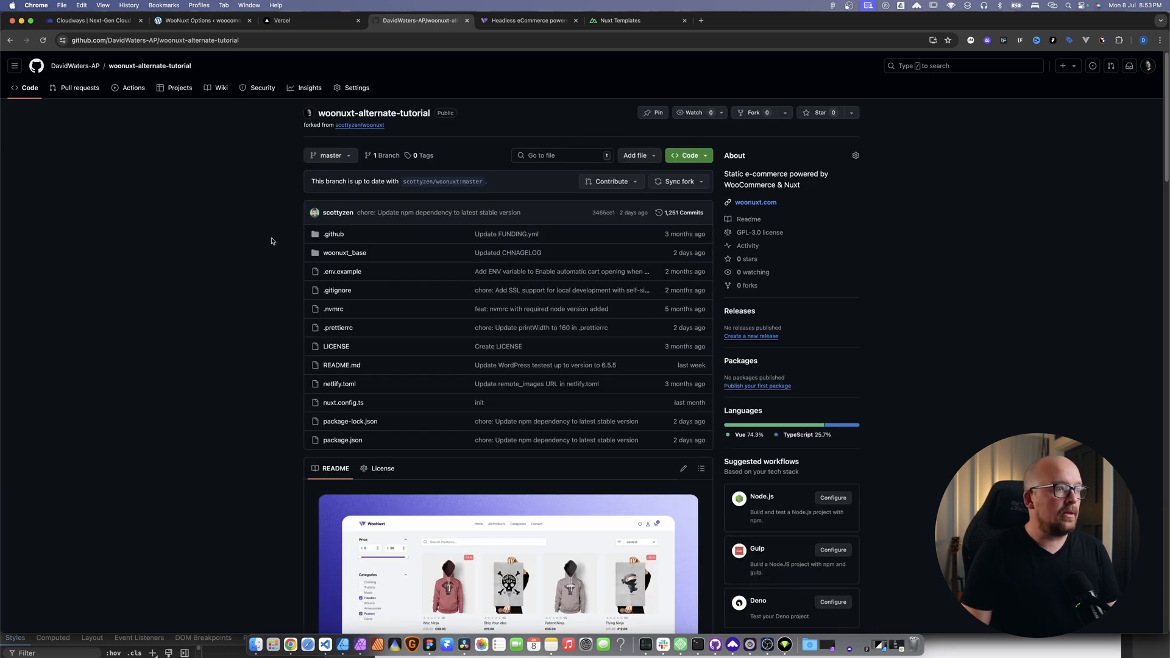
pyautogui.click(309, 21)
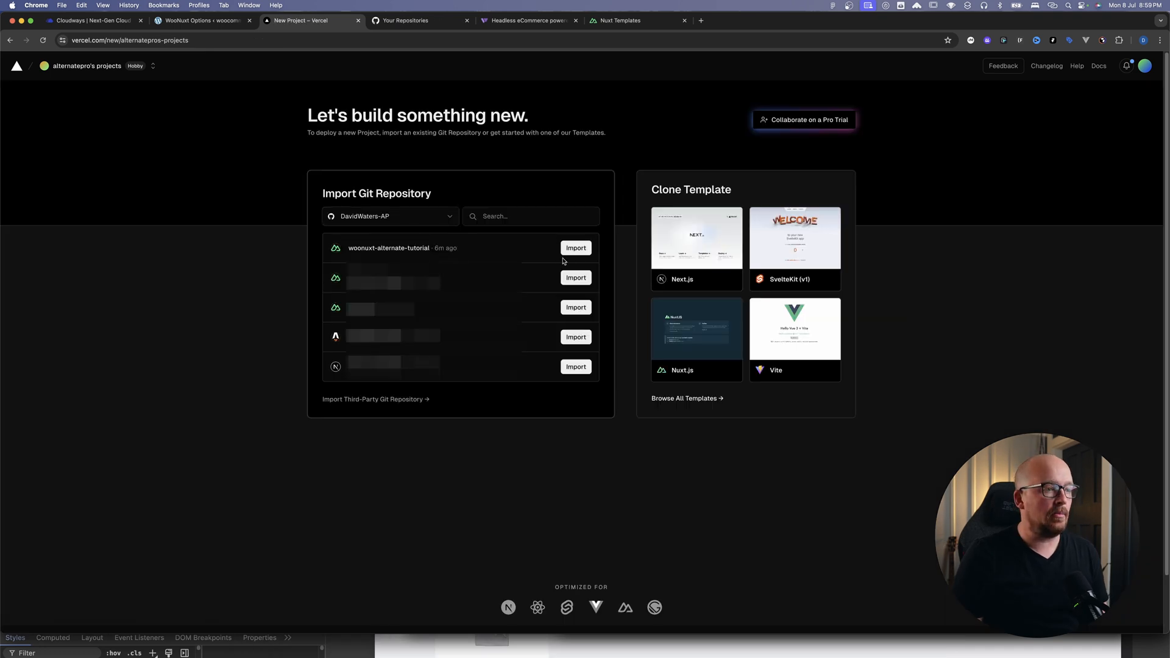
# Import woonuxt-alternate-tutorial into Vercel and enter GQL_HOST as an environment variable key.
pyautogui.click(575, 247)
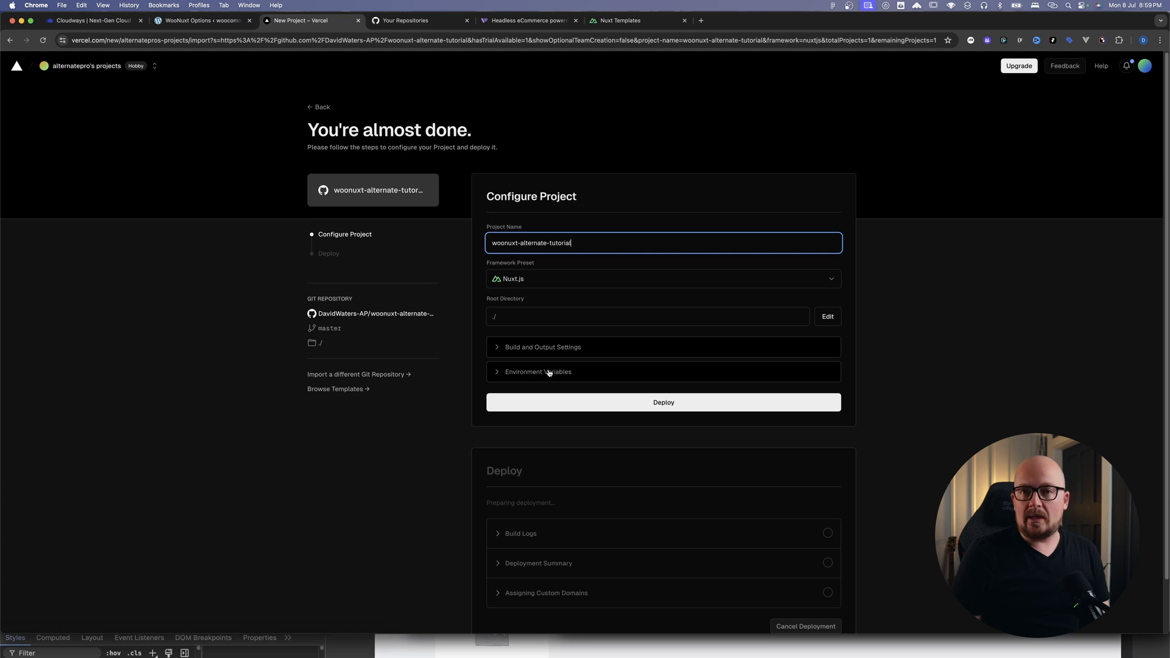
pyautogui.click(538, 372)
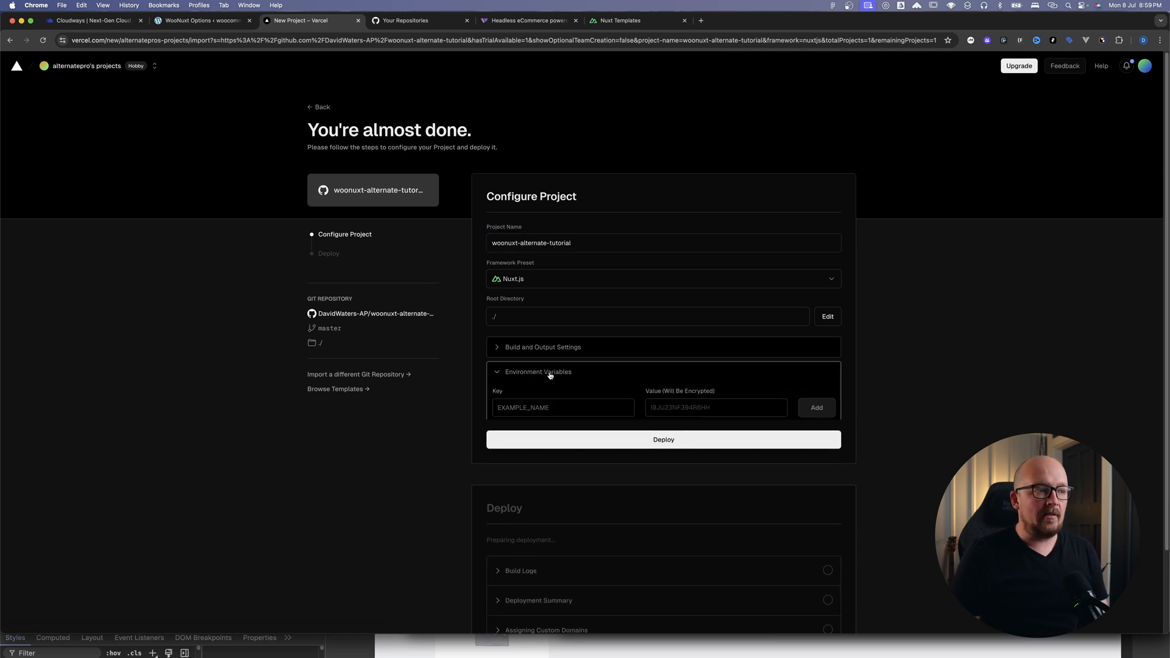
pyautogui.click(418, 21)
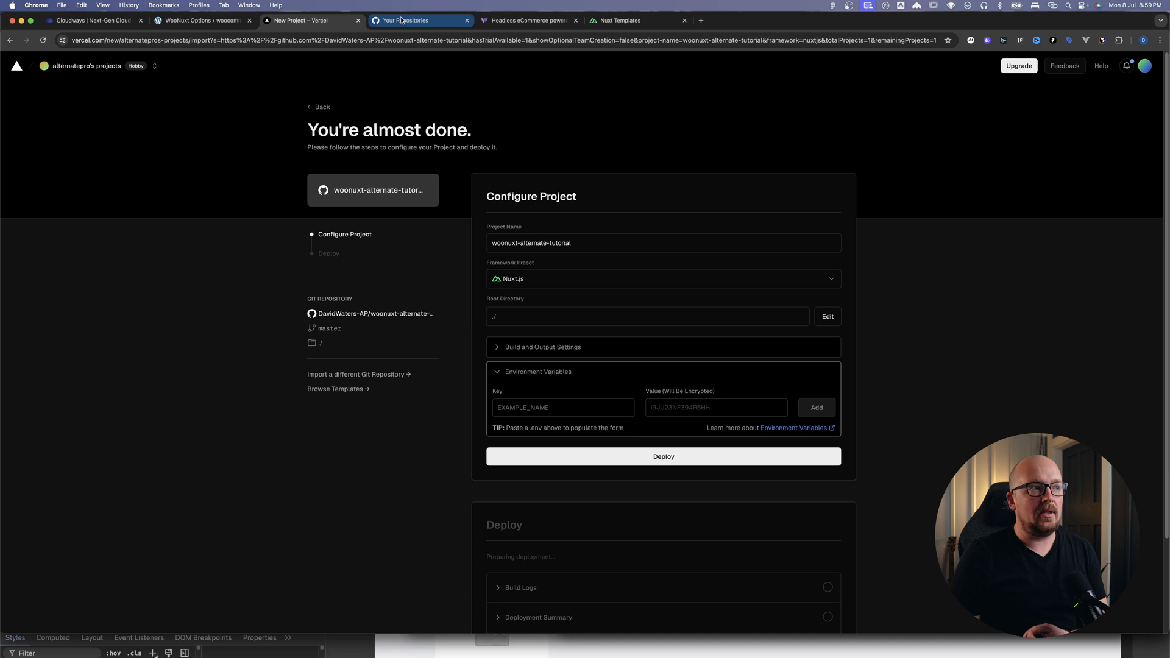
pyautogui.click(202, 21)
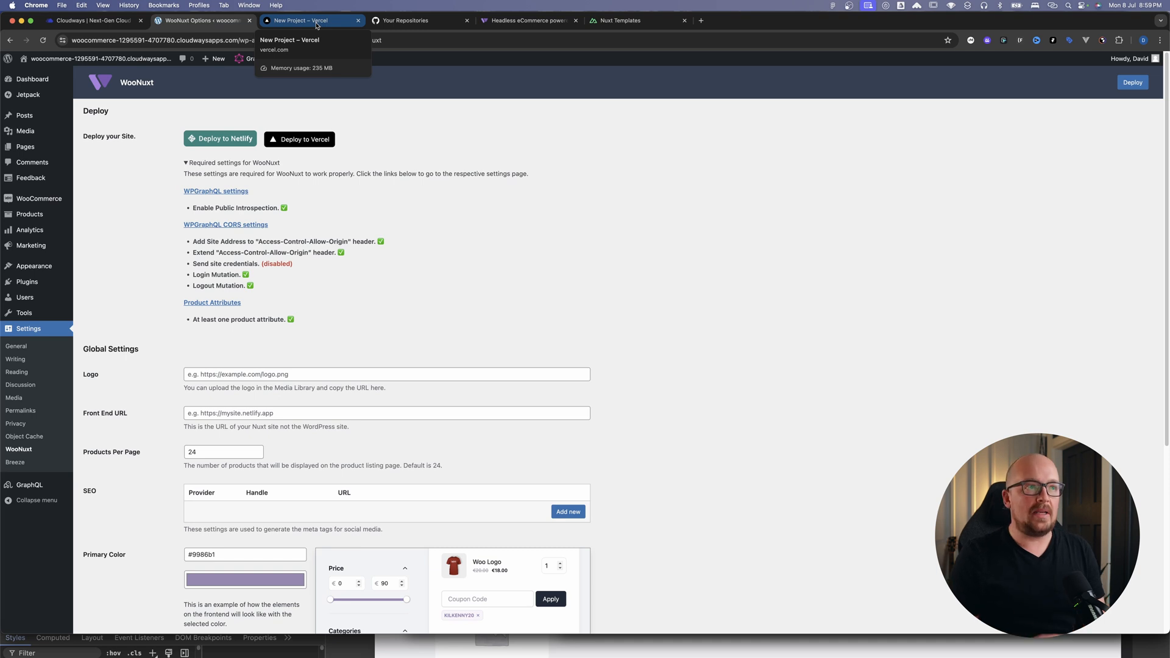
pyautogui.click(306, 20)
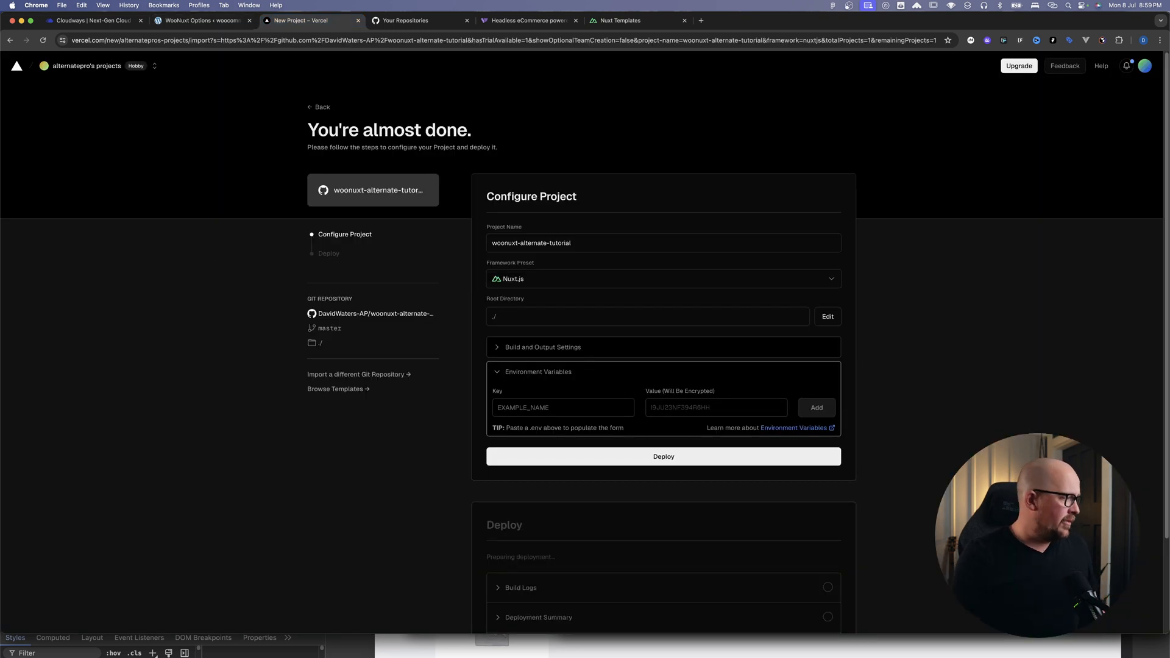
pyautogui.write('GQL_HOST')
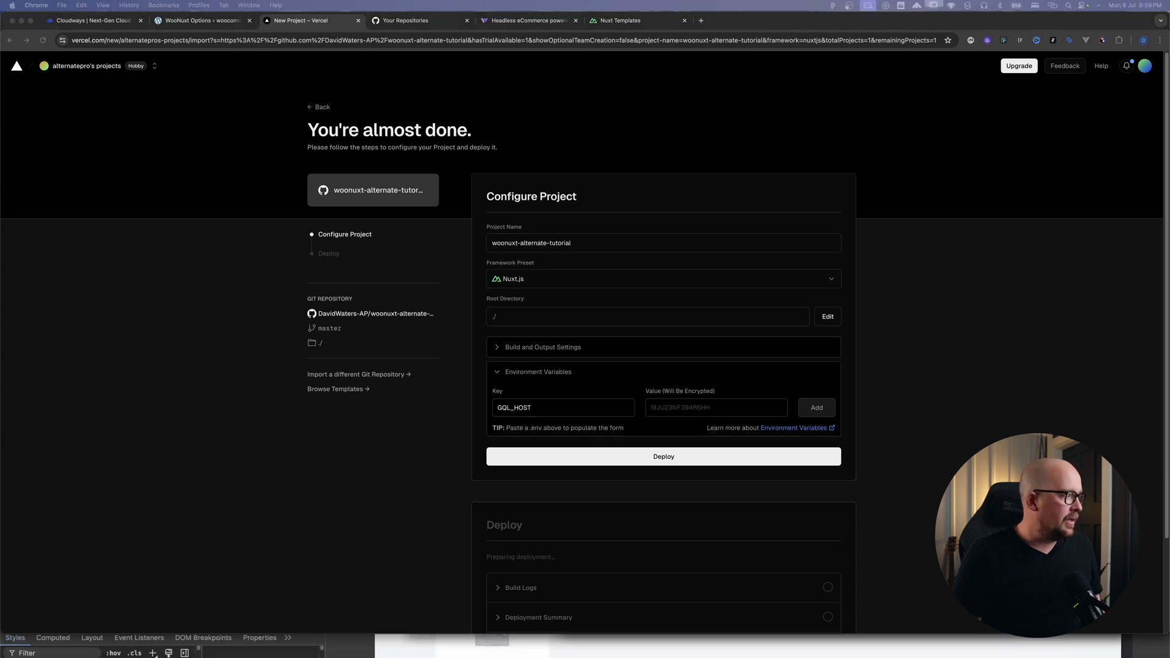
pyautogui.moveTo(799, 443)
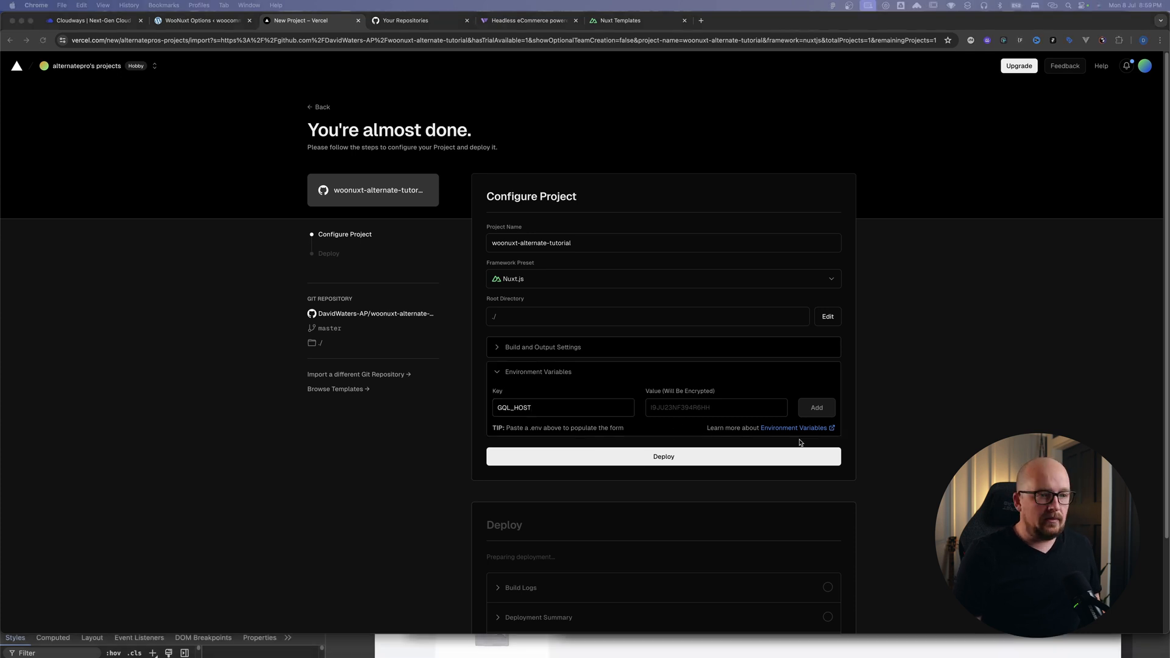
# Copy the store's GraphQL endpoint address from WPGraphQL settings for the GQL_HOST value.
pyautogui.click(201, 21)
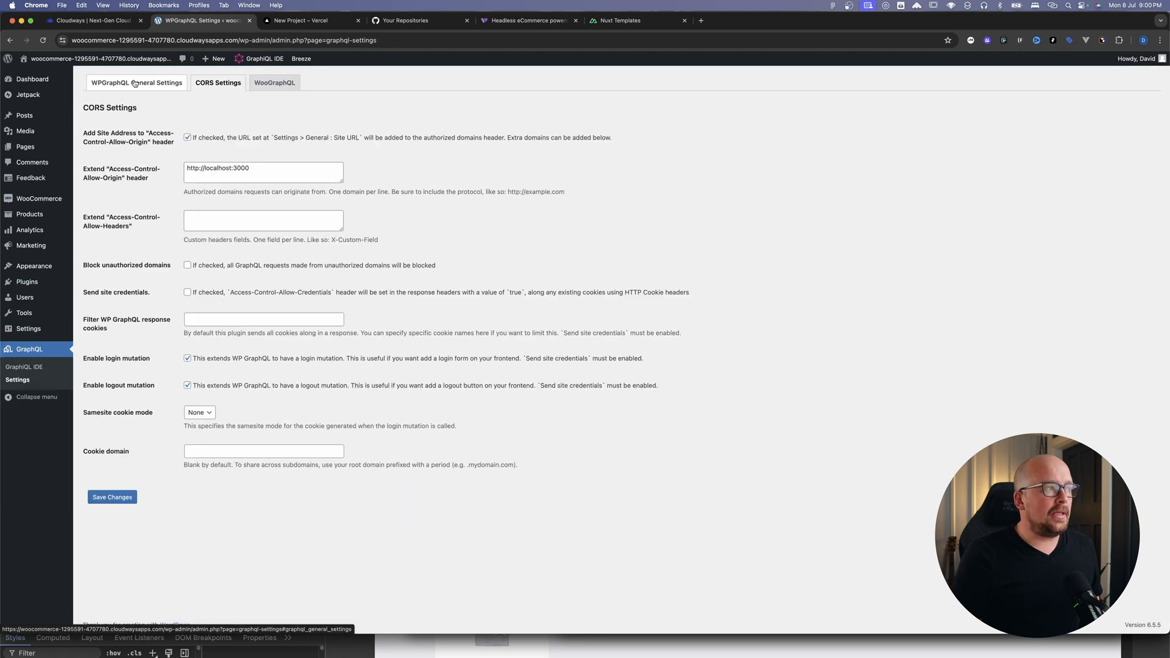
pyautogui.rightClick(444, 147)
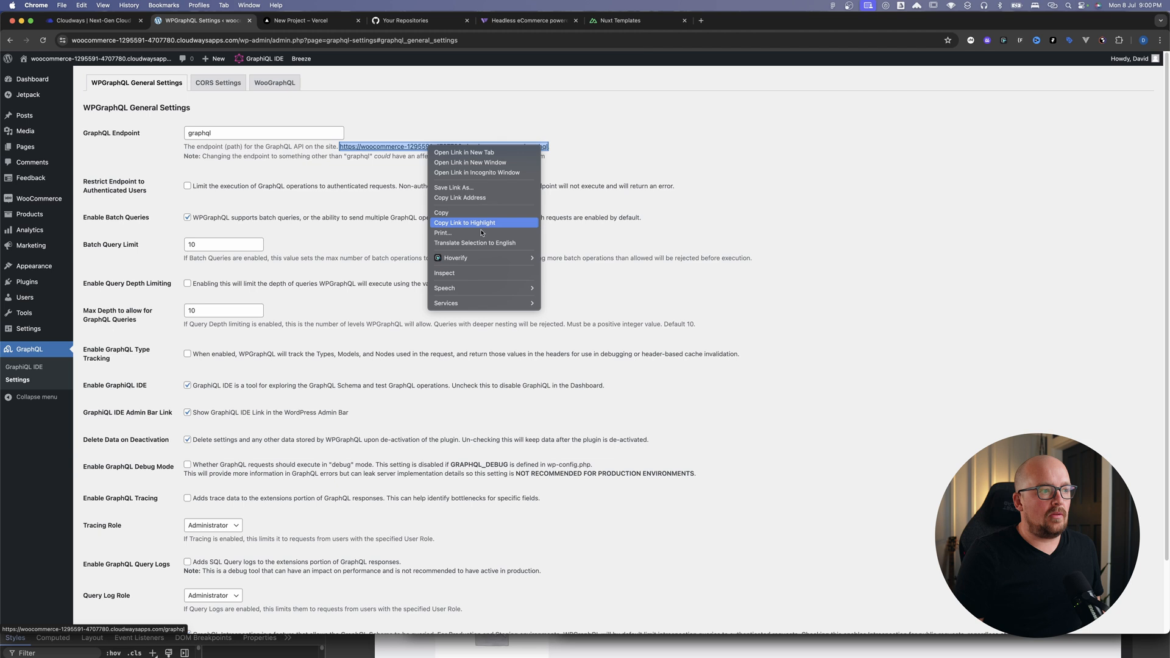
pyautogui.click(302, 21)
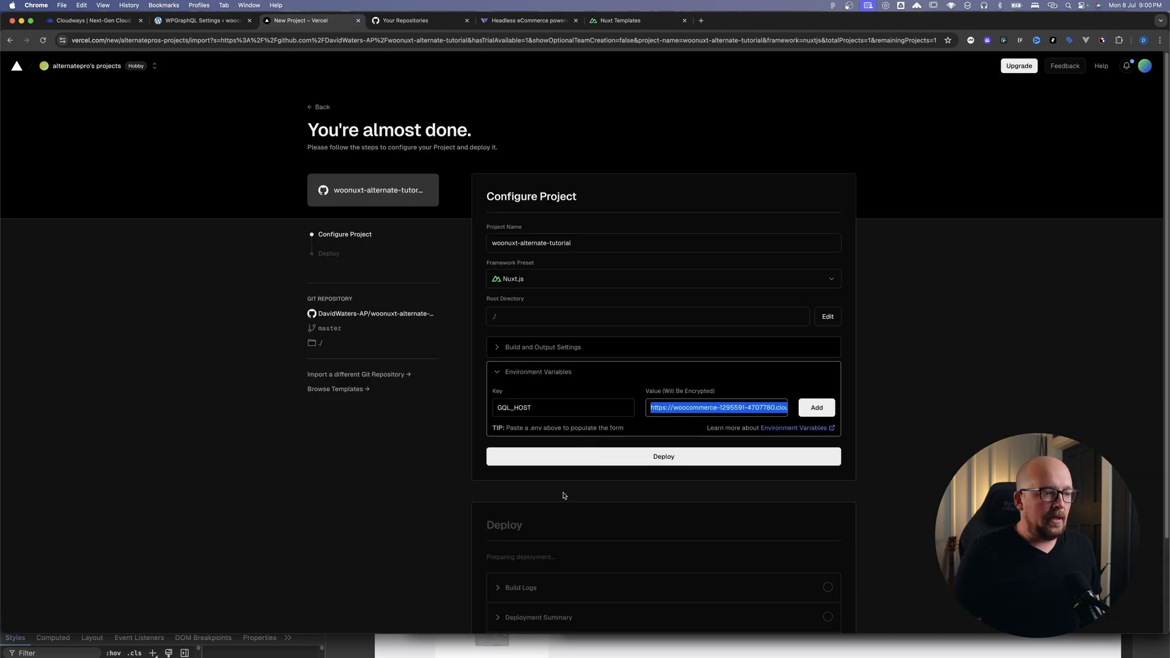
# Add GQL_HOST and NUXT_IMAGE_DOMAINS variables, then deploy woonuxt-alternate-tutorial successfully.
pyautogui.click(816, 407)
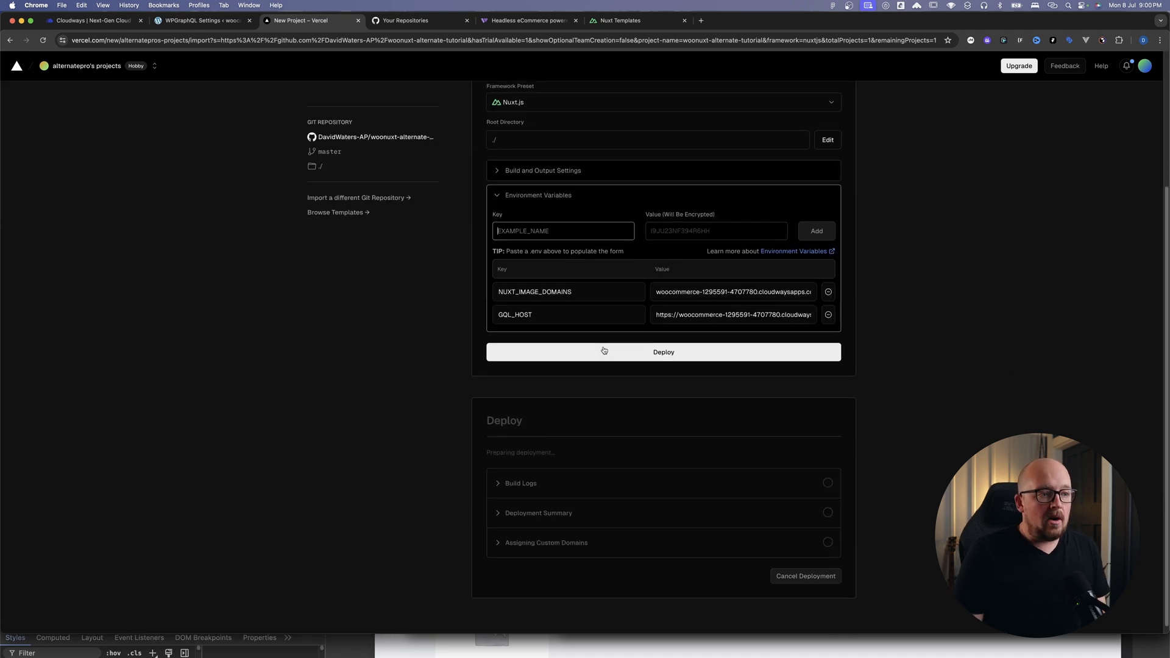
pyautogui.click(663, 352)
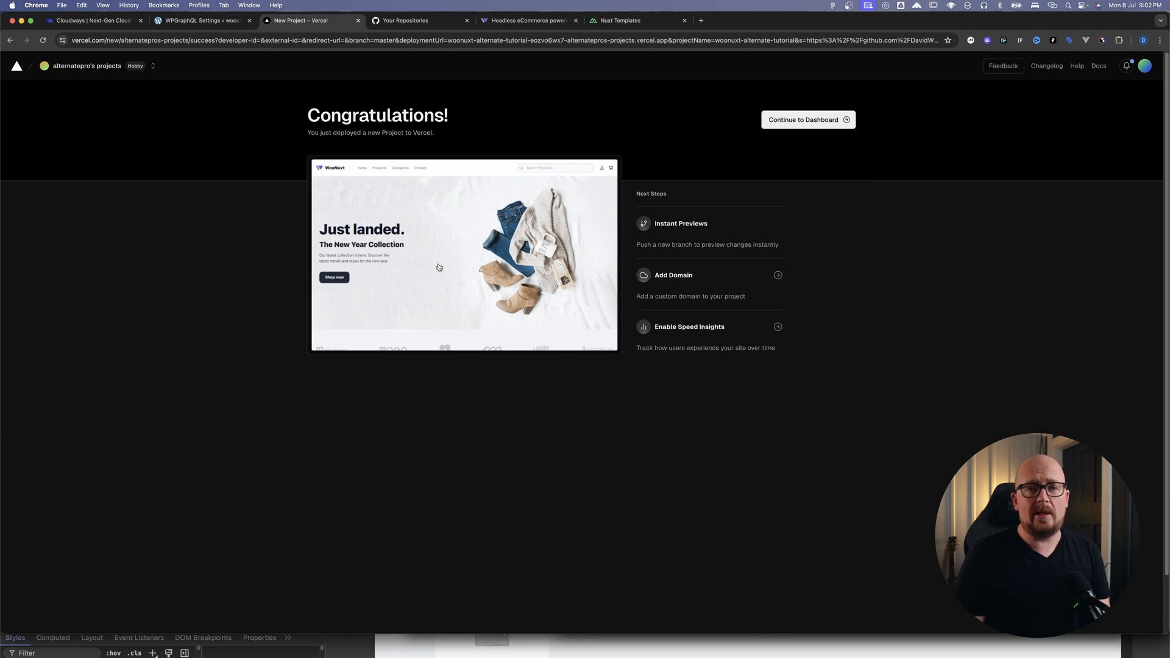
pyautogui.click(200, 21)
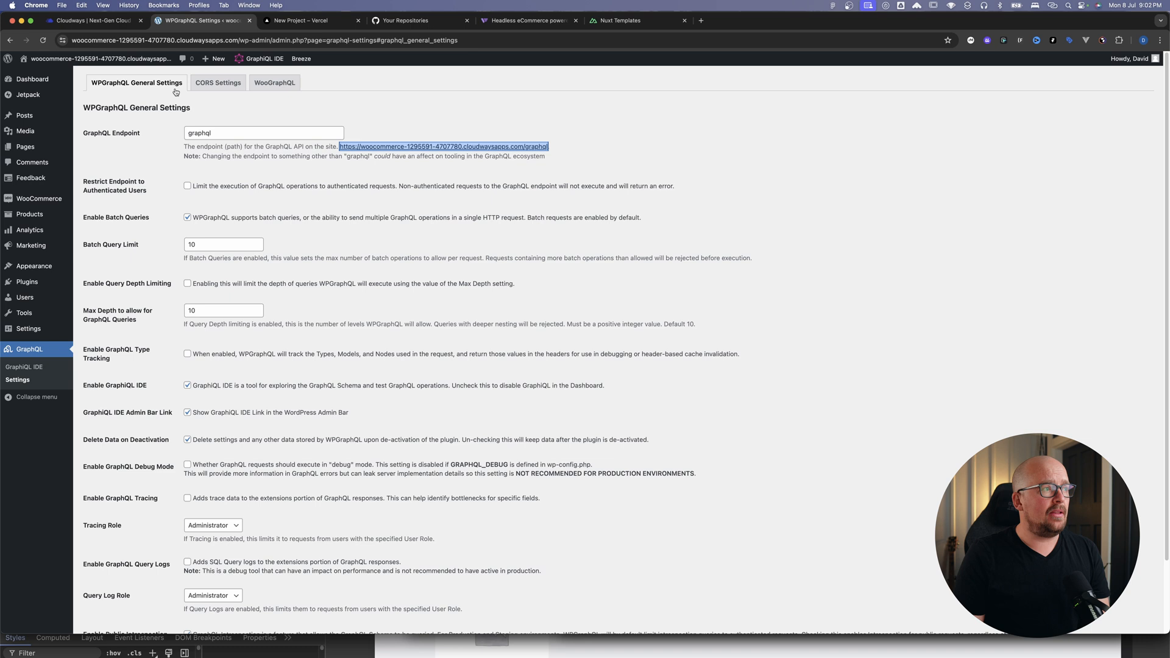
pyautogui.click(700, 20)
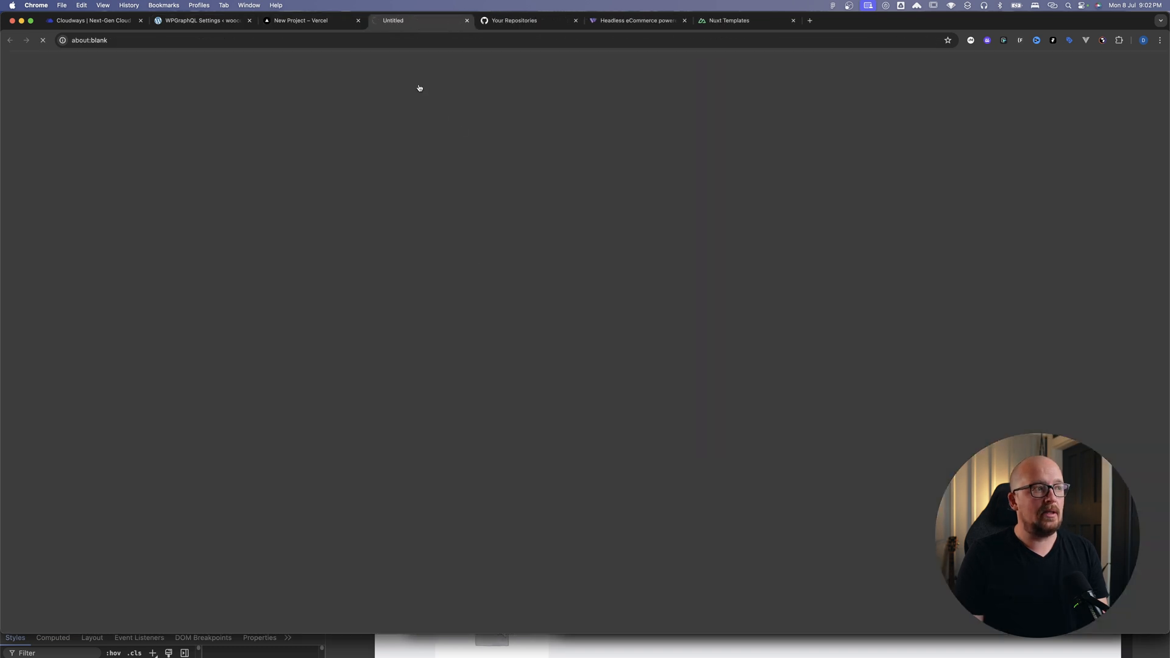
pyautogui.click(202, 21)
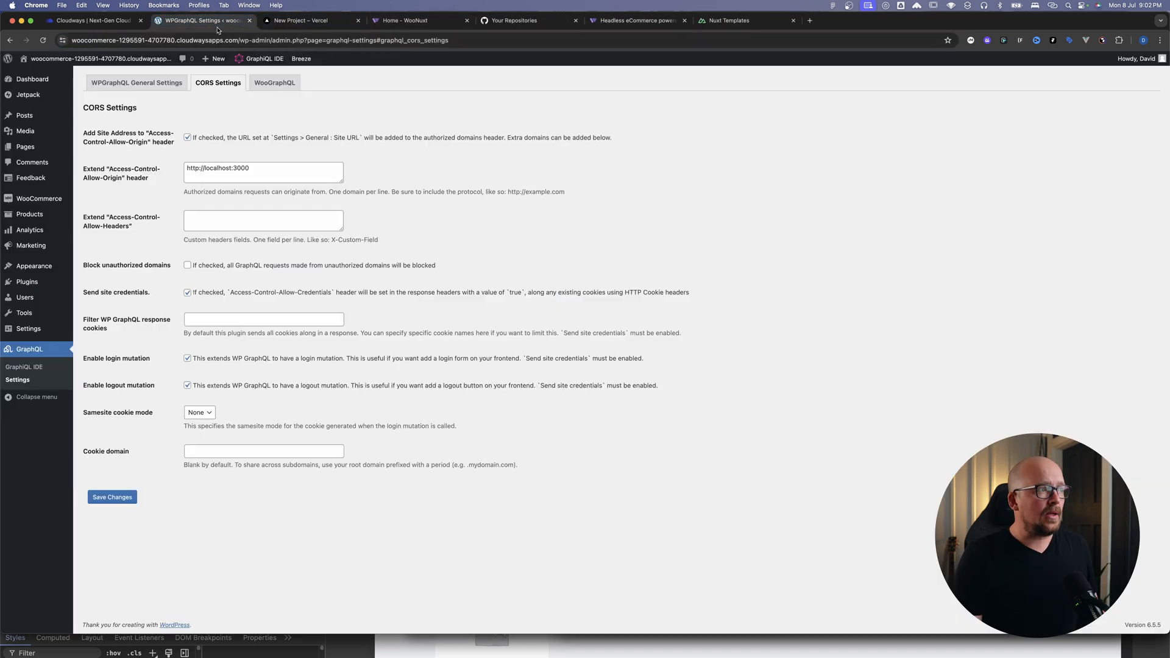
pyautogui.write('https://woonuxt-alternate-tutorial.vercel.app')
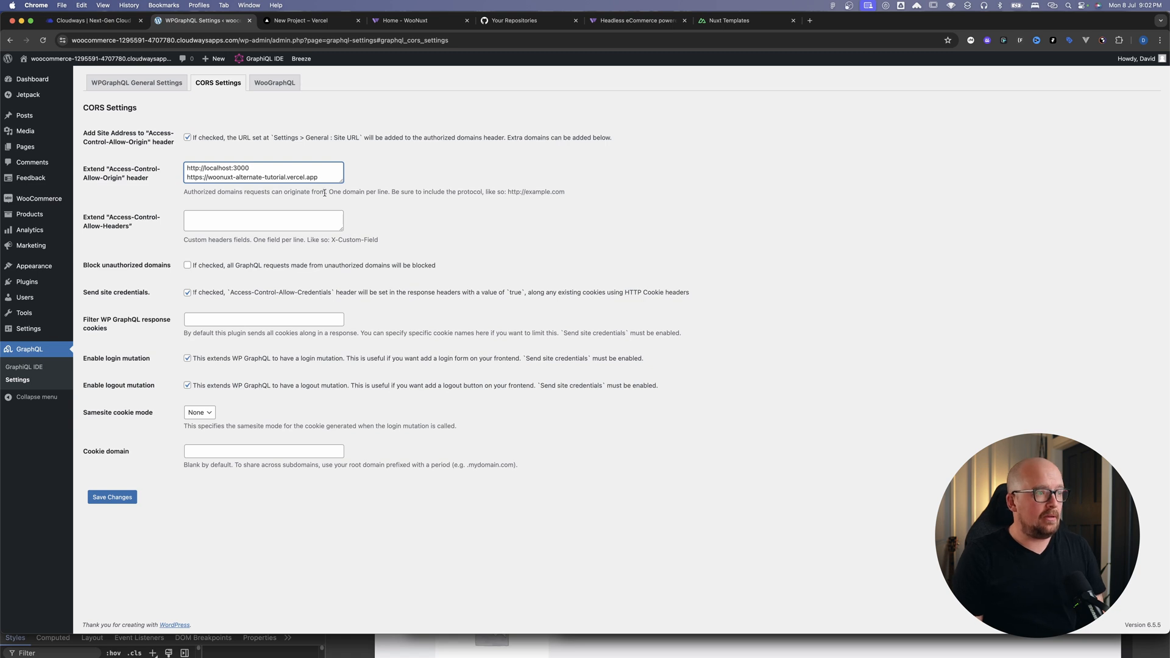
pyautogui.click(409, 21)
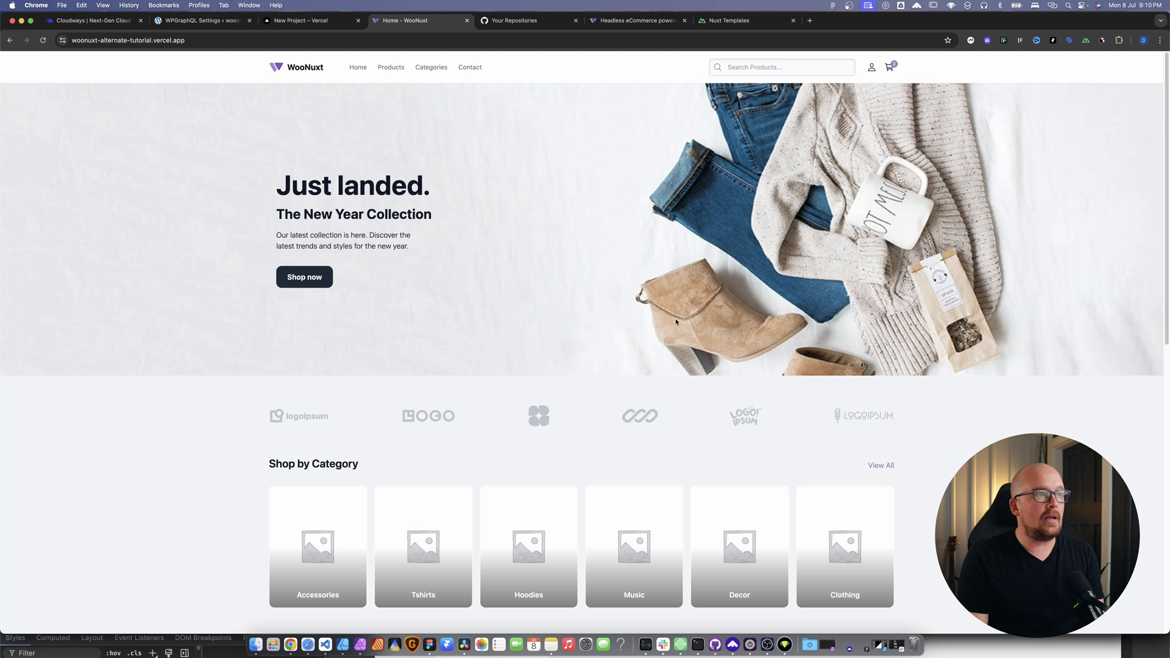
# Browse the storefront home page and open the full Products listing.
pyautogui.scroll(-3)
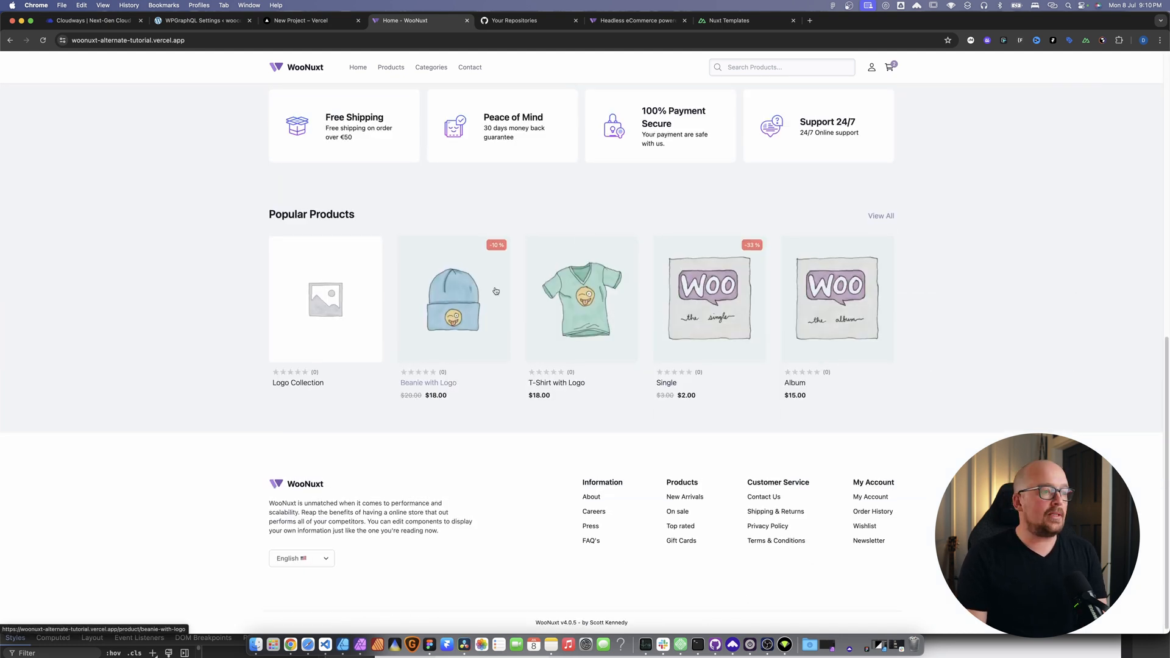
pyautogui.scroll(-3)
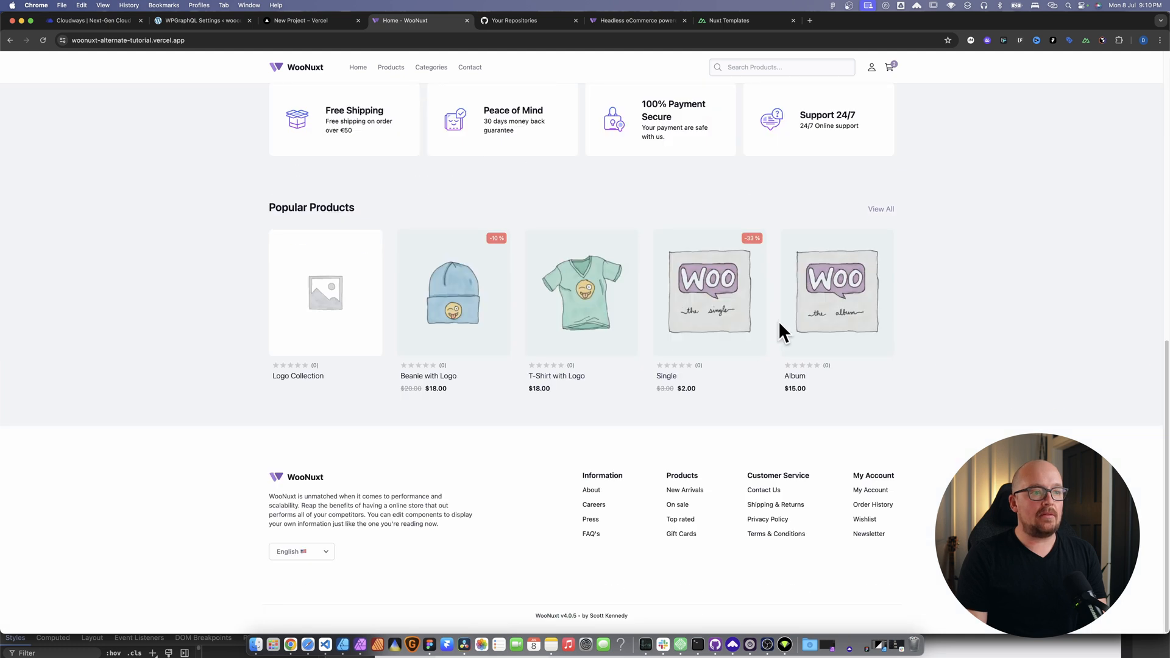
pyautogui.click(390, 67)
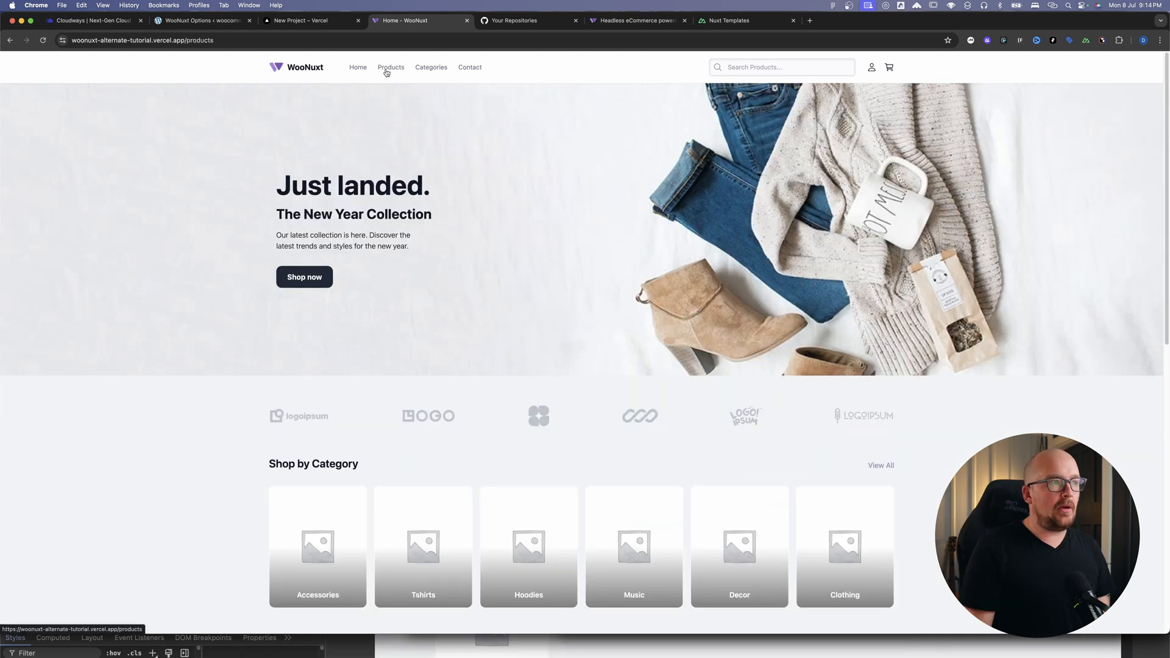
pyautogui.click(390, 67)
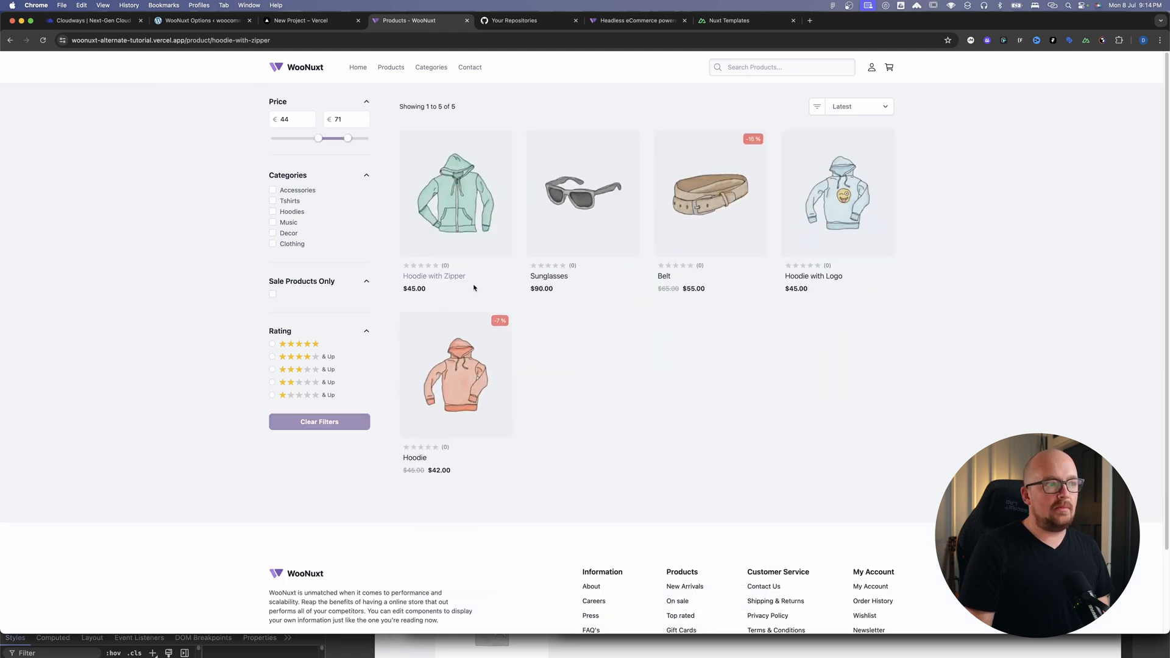
# Add the Hoodie with Zipper ($45) to the cart and proceed to checkout.
pyautogui.click(455, 193)
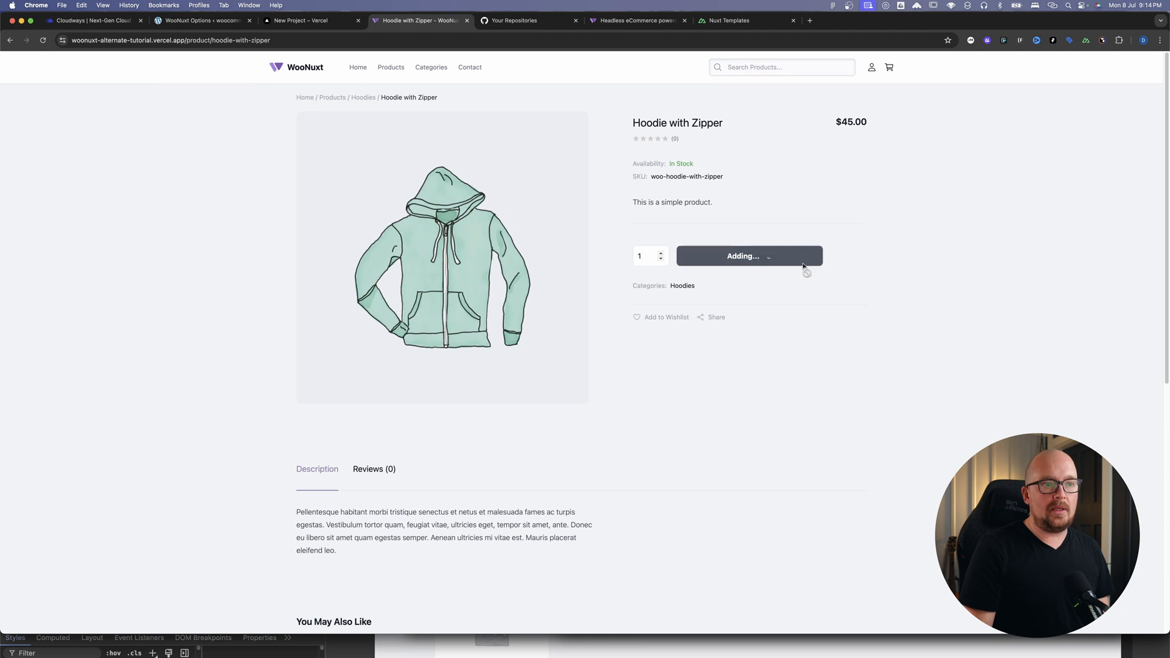
pyautogui.click(748, 255)
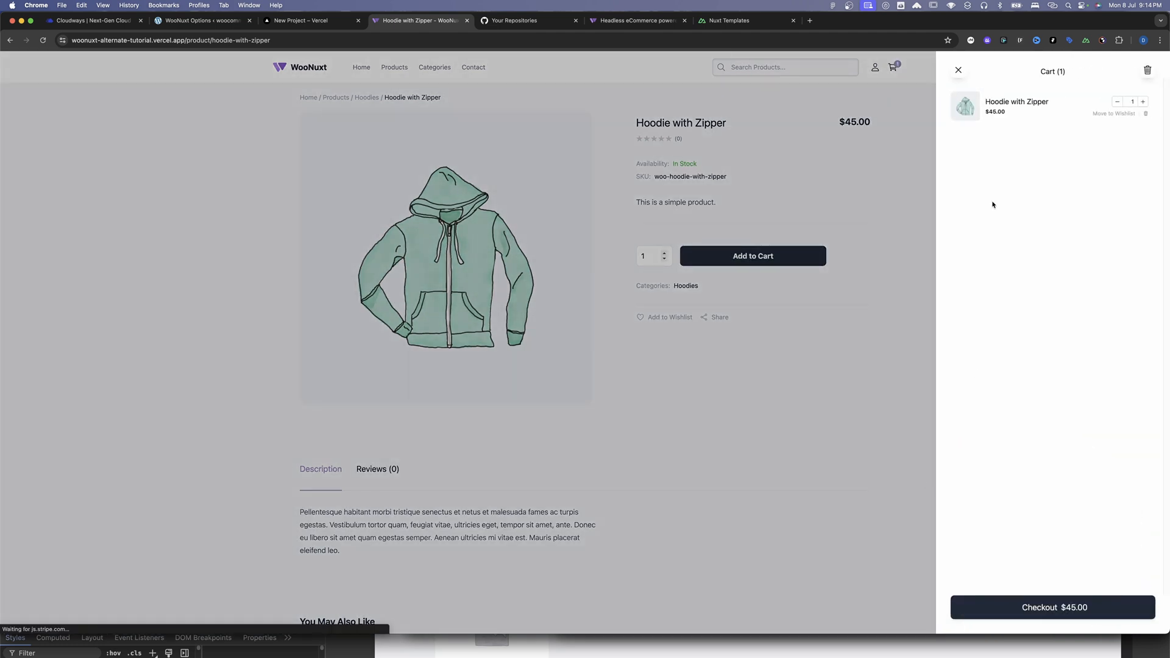
pyautogui.click(1051, 607)
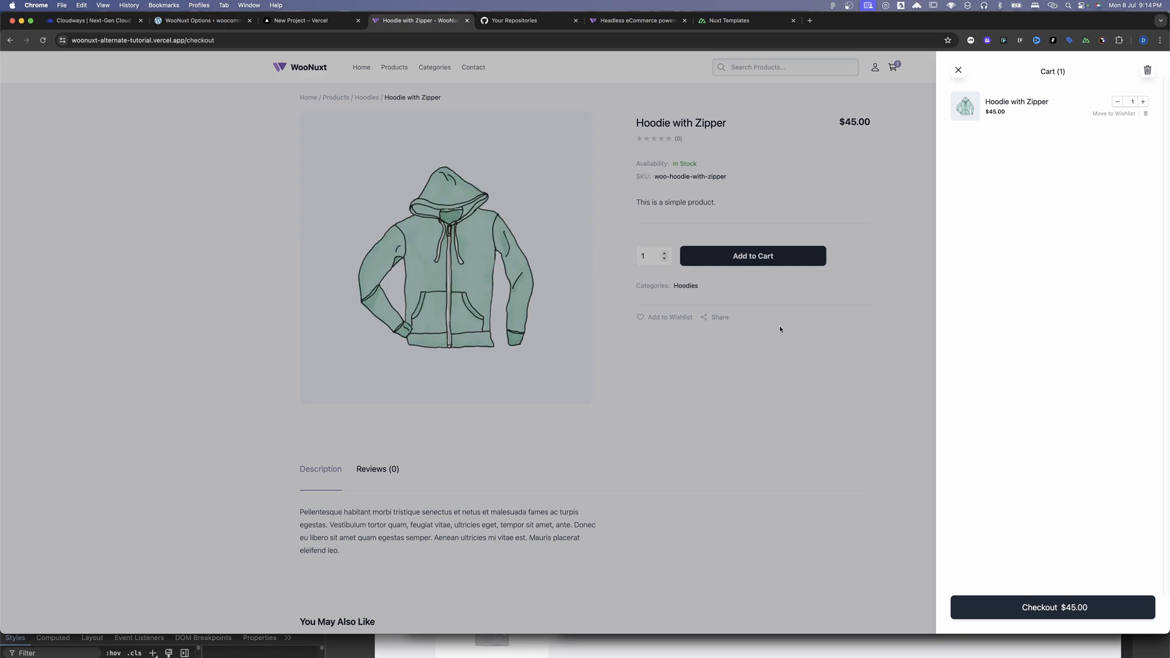